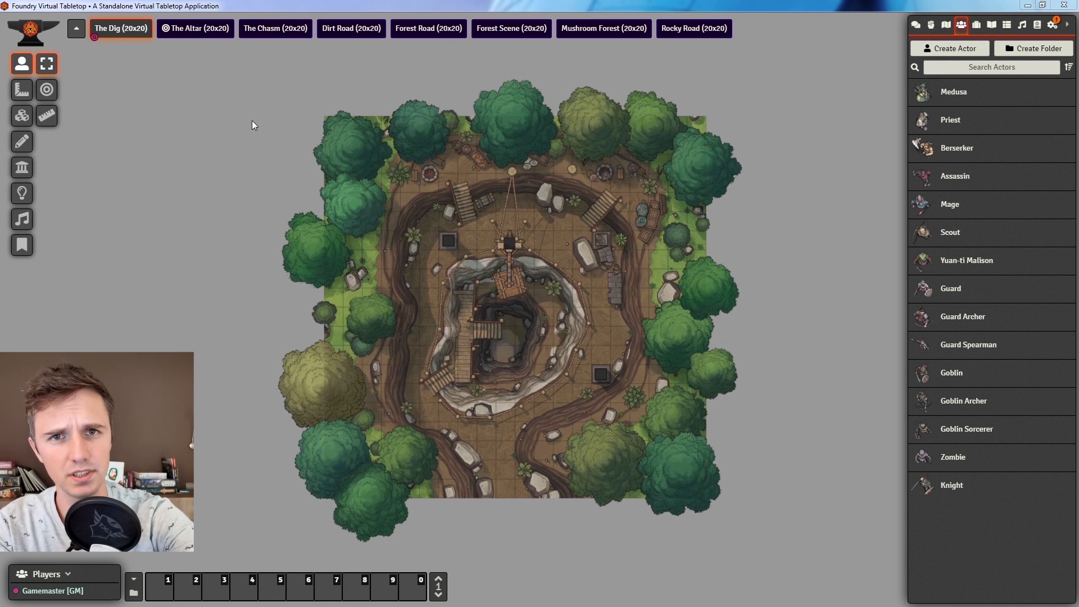
Step: Browse through The Altar, The Chasm, Dirt Road and Forest Road battle map scenes
click(196, 28)
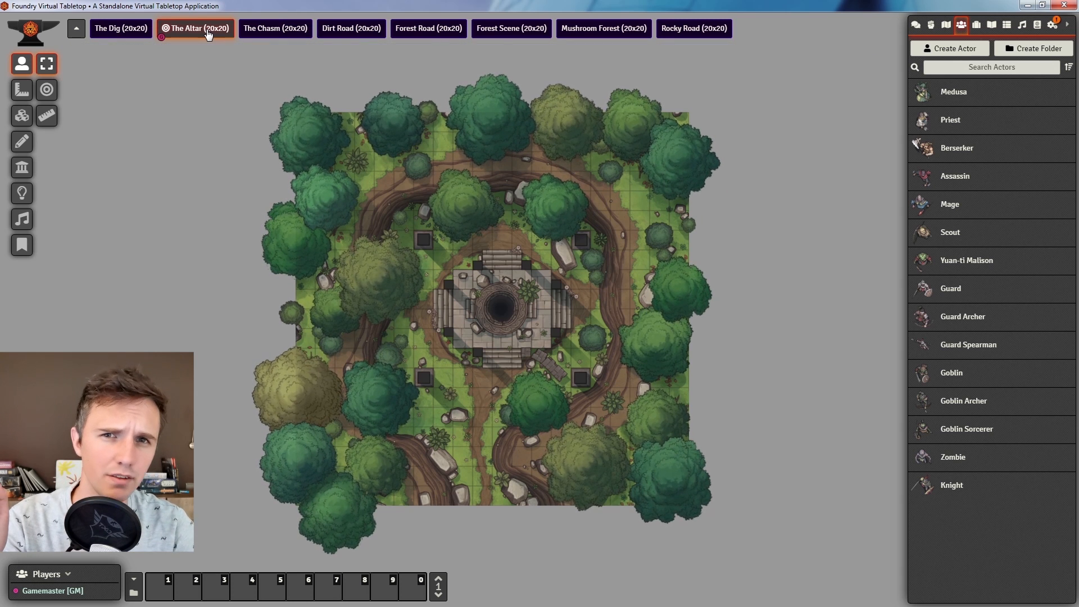
click(274, 28)
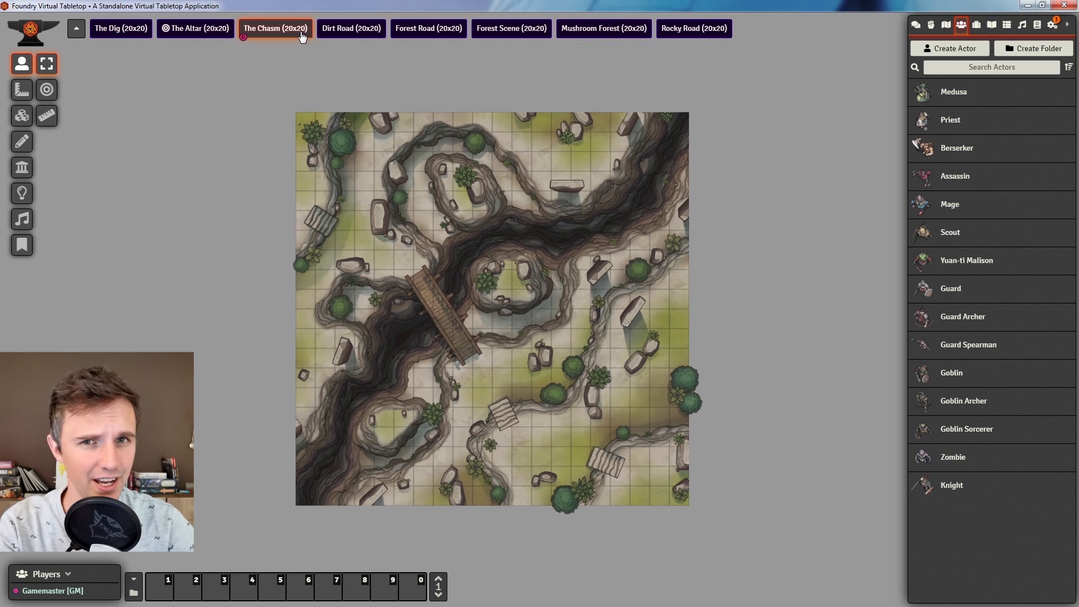
click(351, 28)
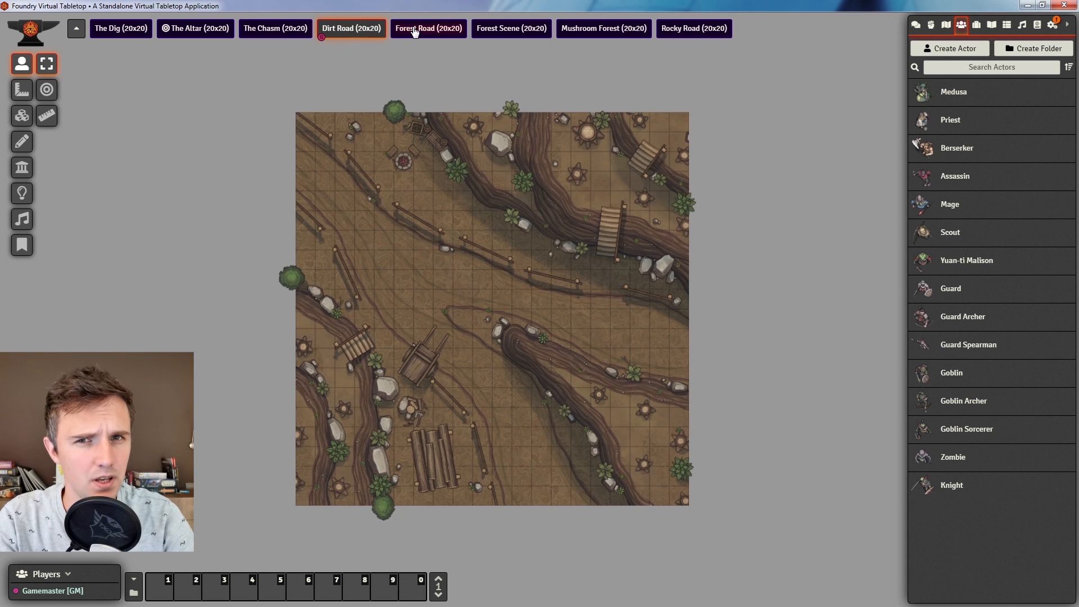
click(427, 29)
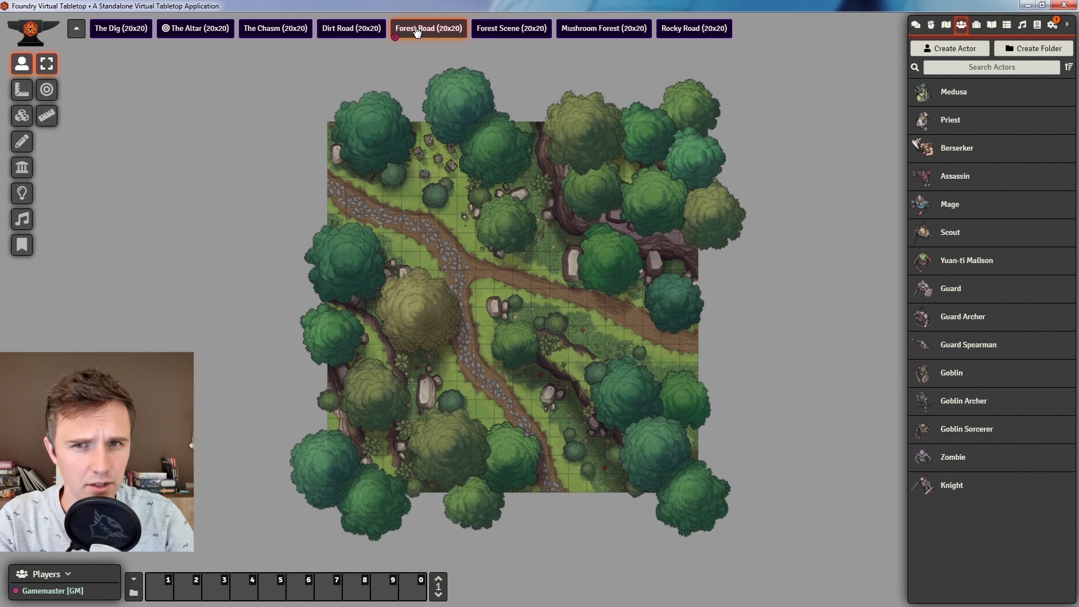
Step: Browse the Forest Scene, Mushroom Forest and Rocky Road scenes, then return to The Dig
click(511, 28)
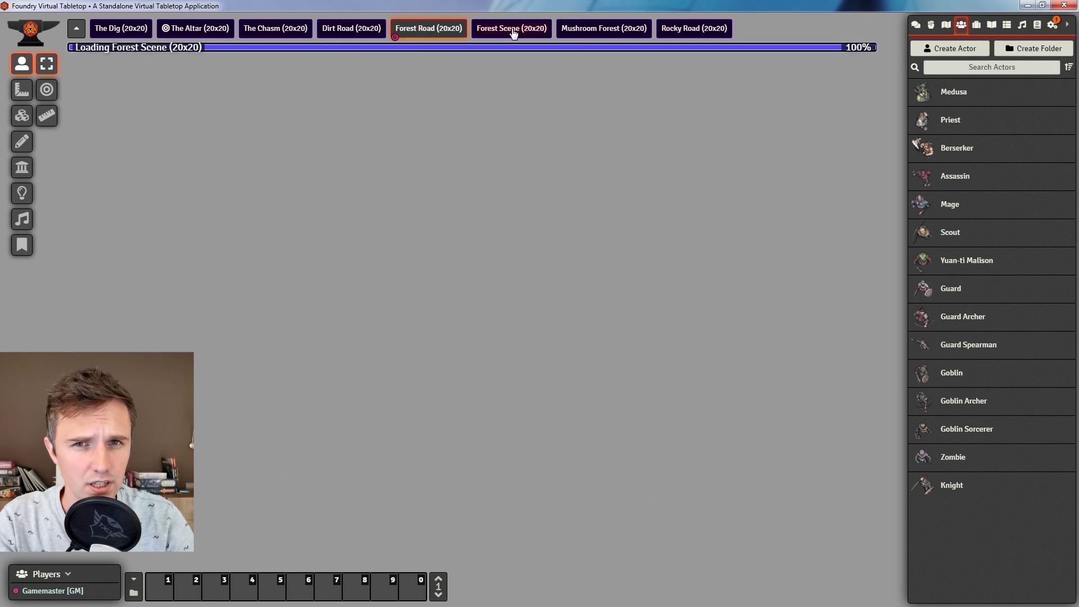
click(511, 28)
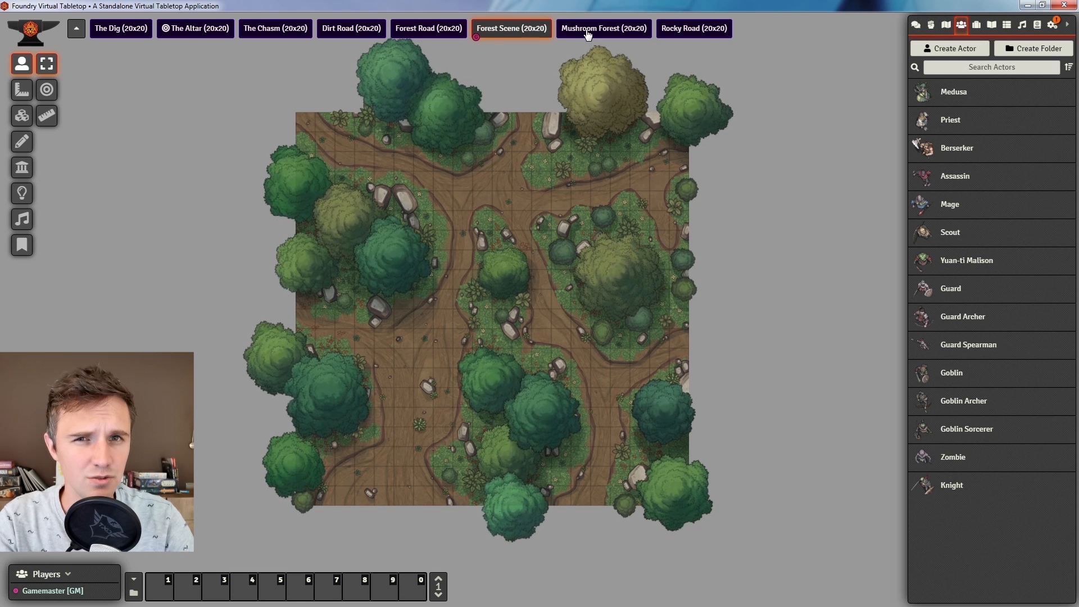
click(603, 28)
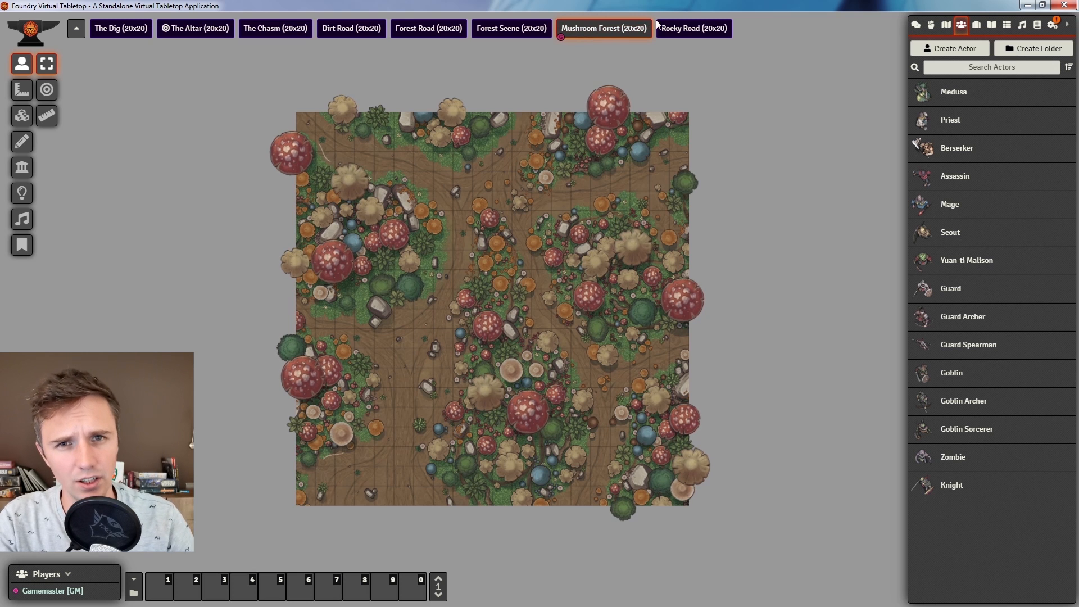
click(693, 28)
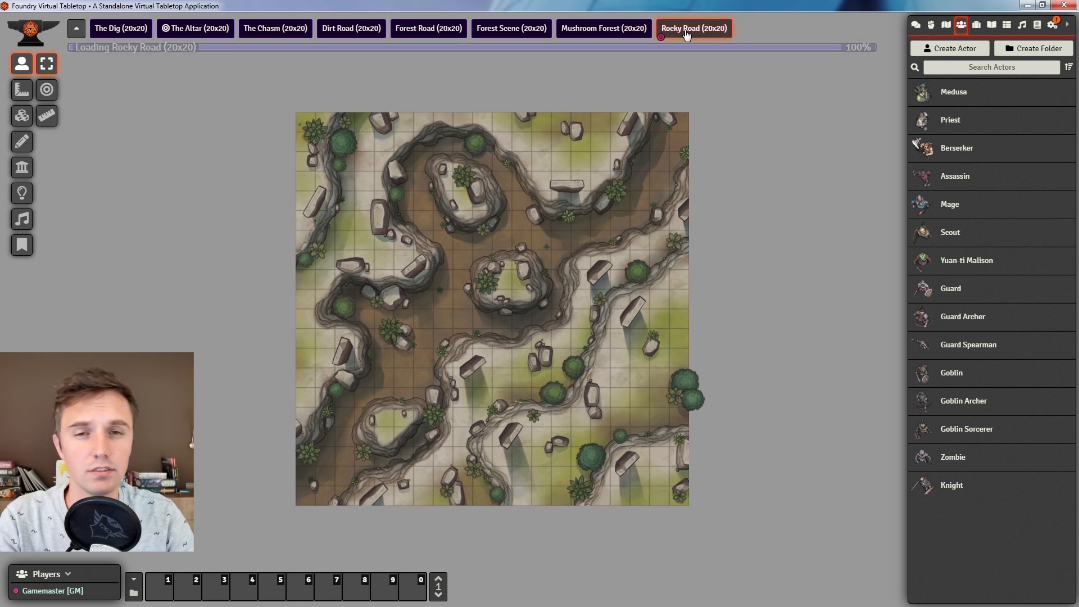
click(120, 28)
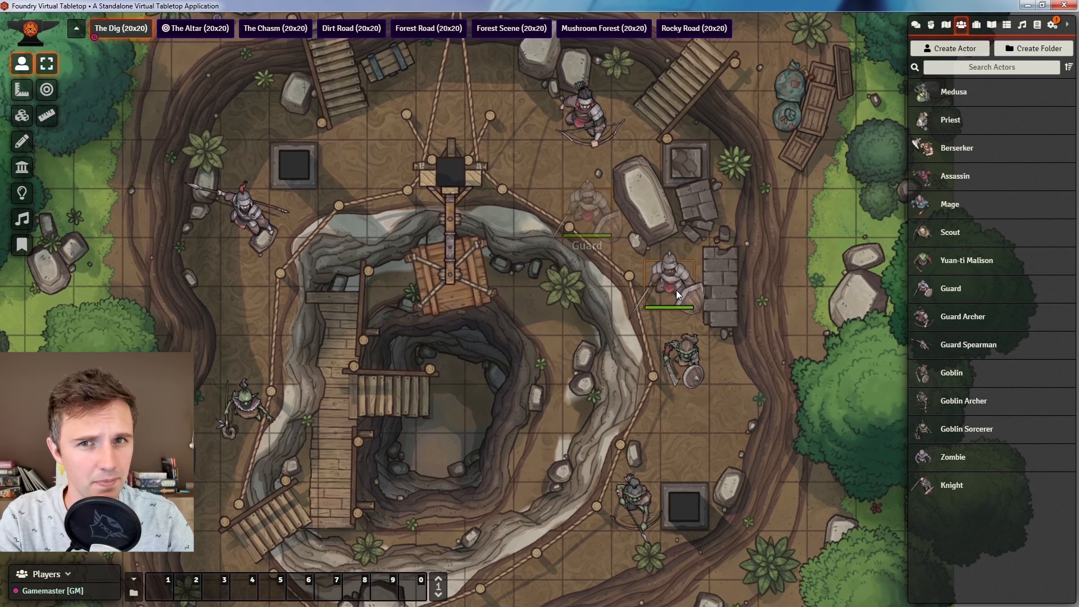
Step: Move a guard token beside the shield-bearing fighter east of the pit, then switch to Forest Road
drag(671, 282, 684, 302)
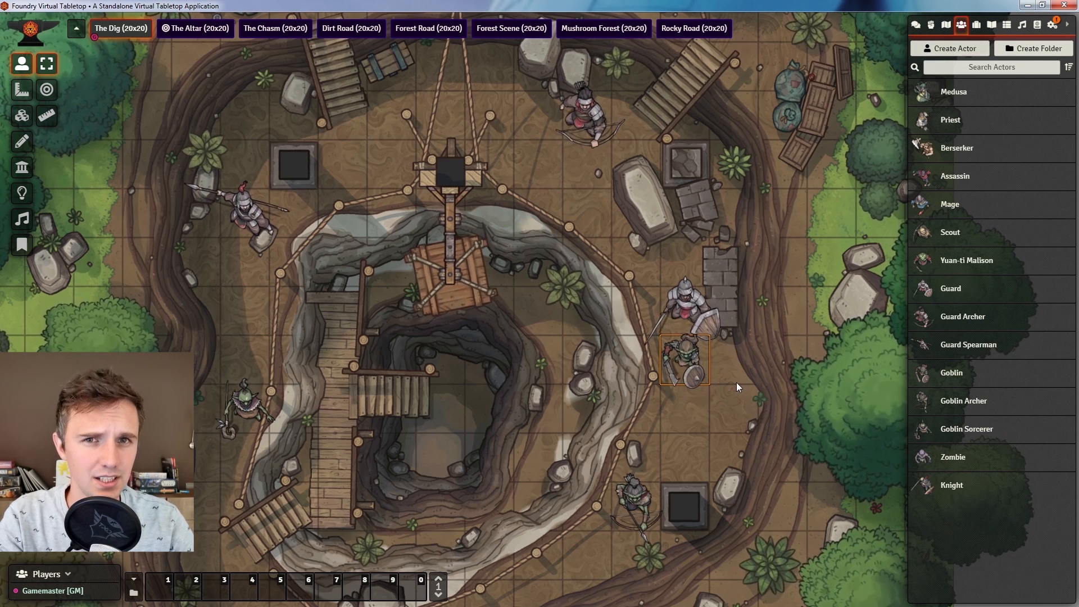
click(427, 28)
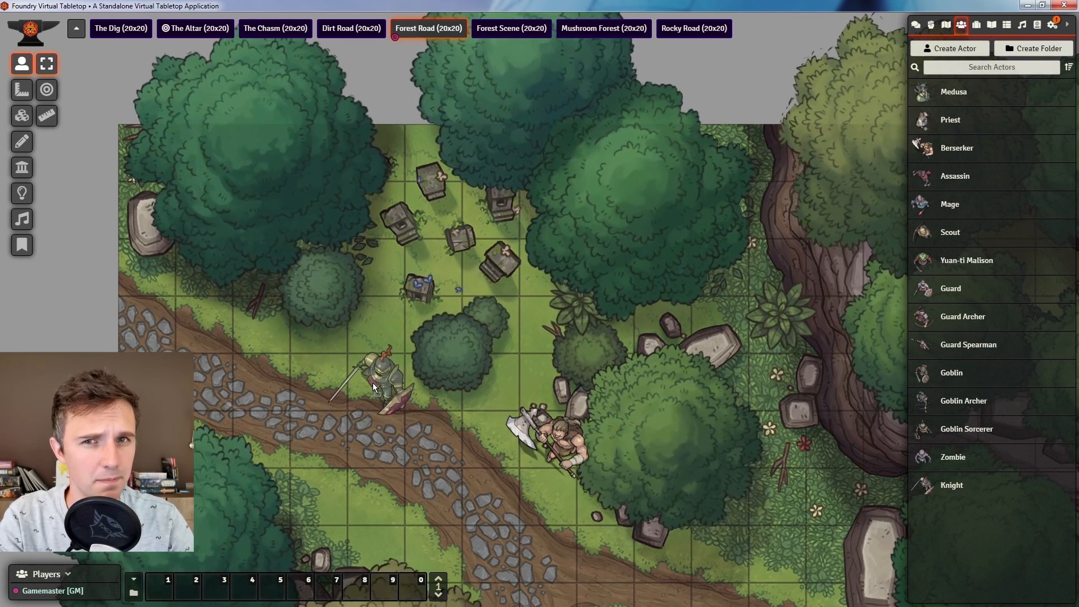
Step: Move the armoured soldier token left along the cobblestone path among the trees
drag(383, 375, 269, 376)
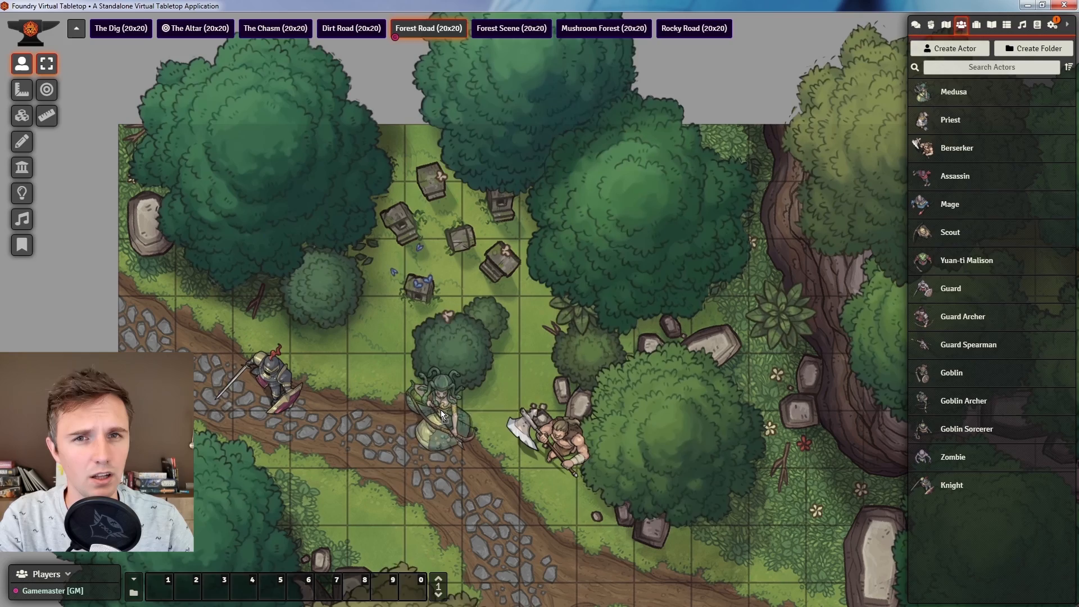
click(435, 412)
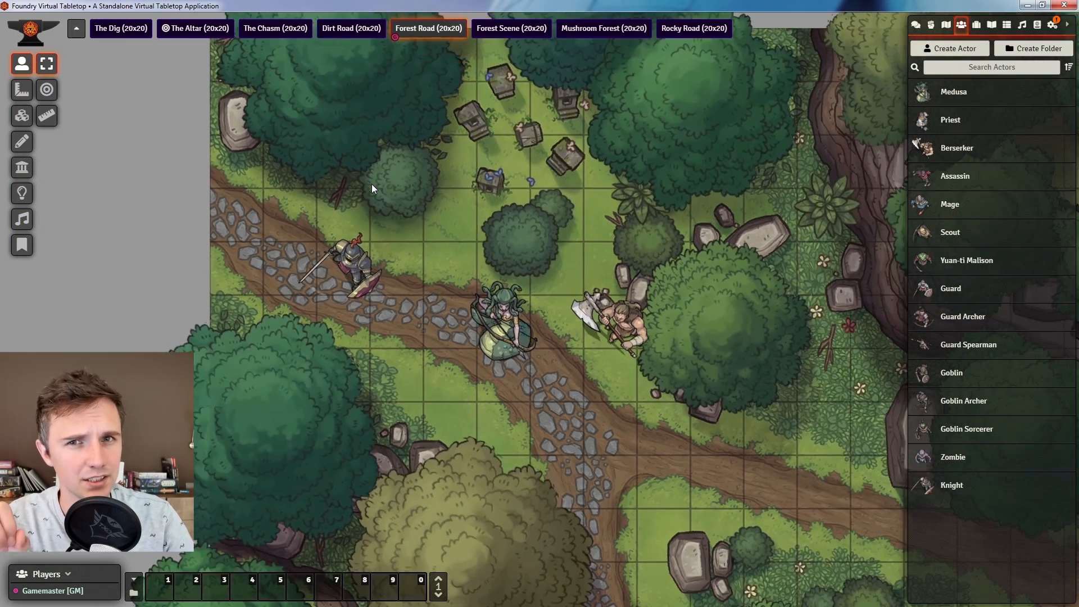
scroll(down, 3)
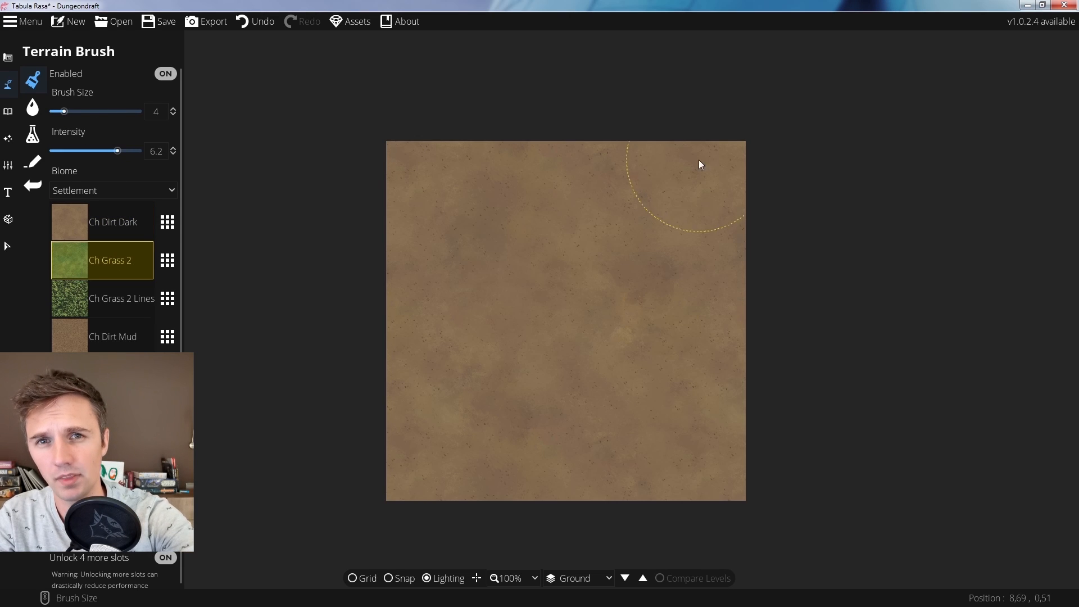
Step: Paint Ch Grass 2 over the dirt map and pick Ch Dirt Mud for a textured path
drag(700, 164, 734, 381)
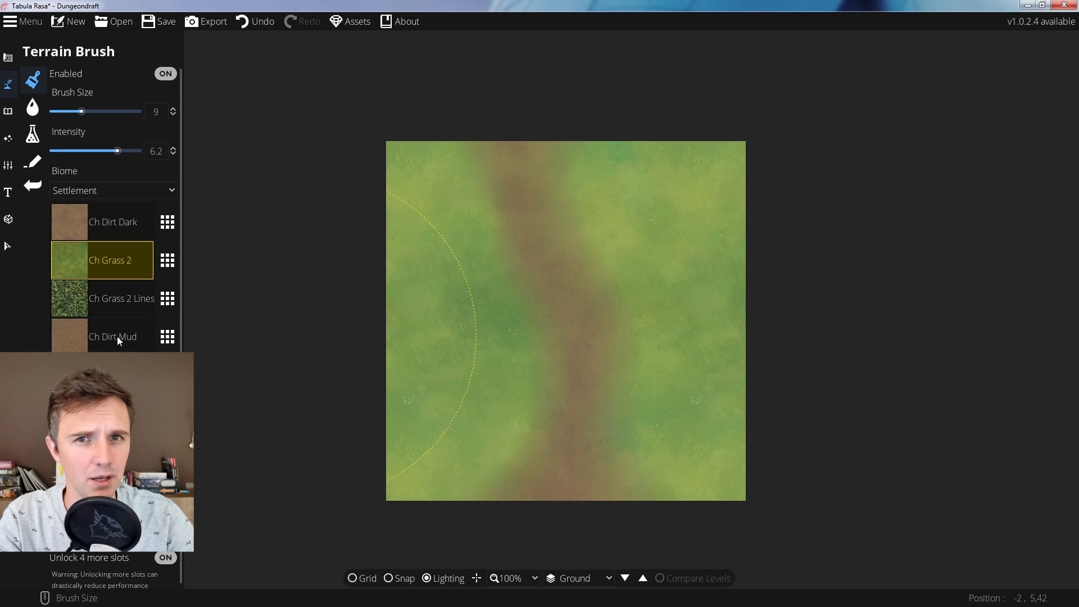
click(110, 298)
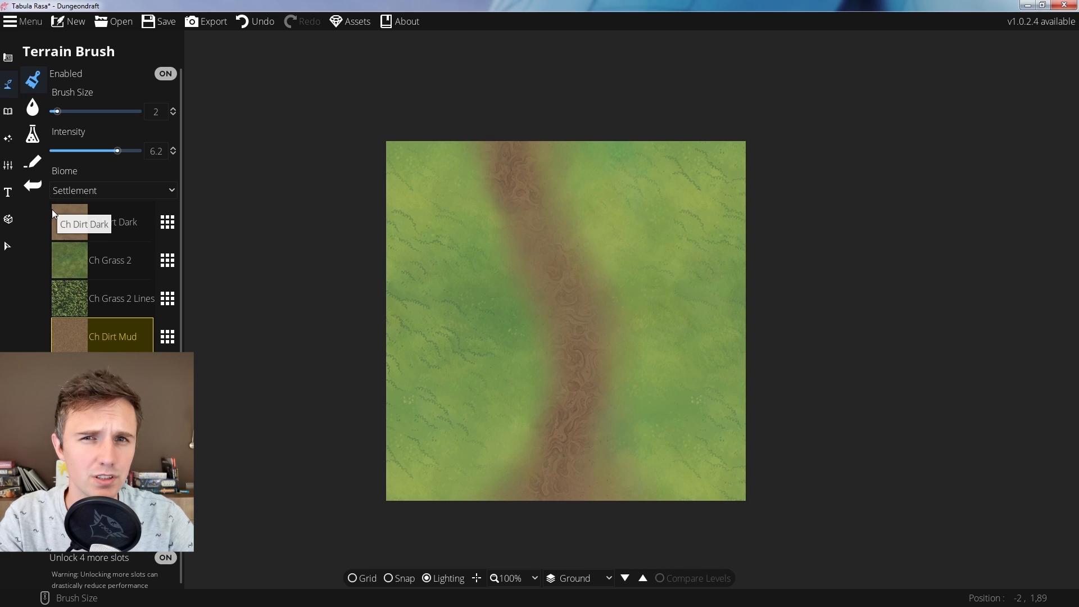
click(33, 161)
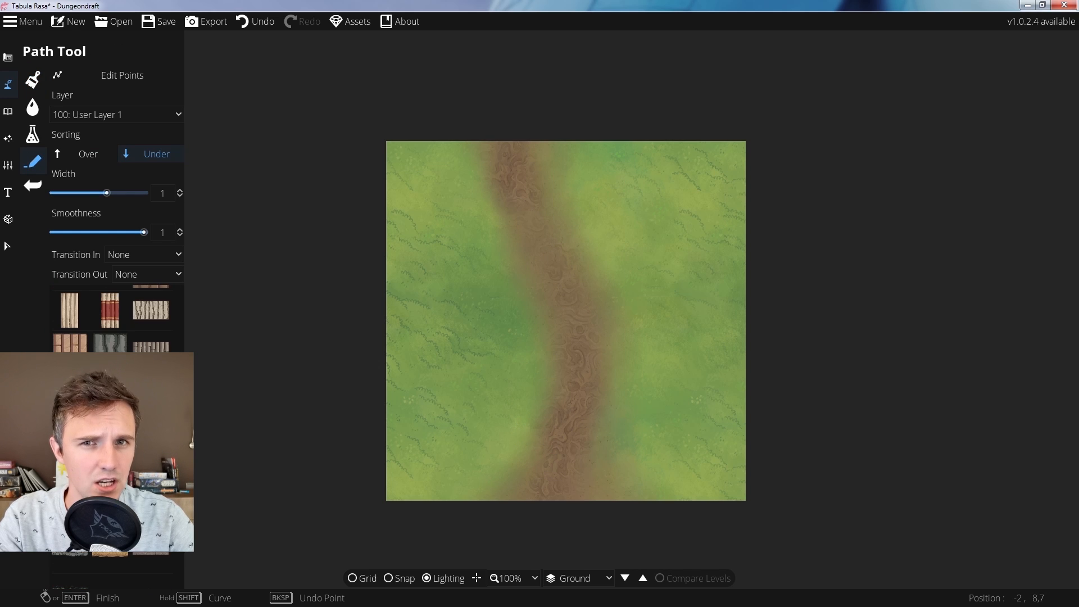
Step: Draw a dirt path from the map's top edge down the strip and hide the grid overlay
click(577, 204)
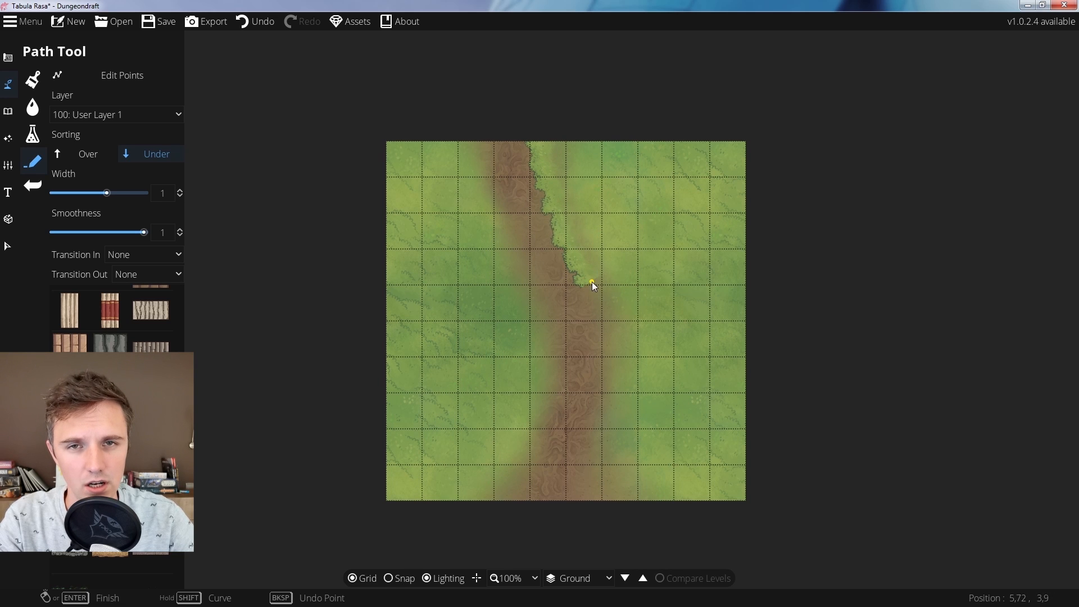
click(667, 447)
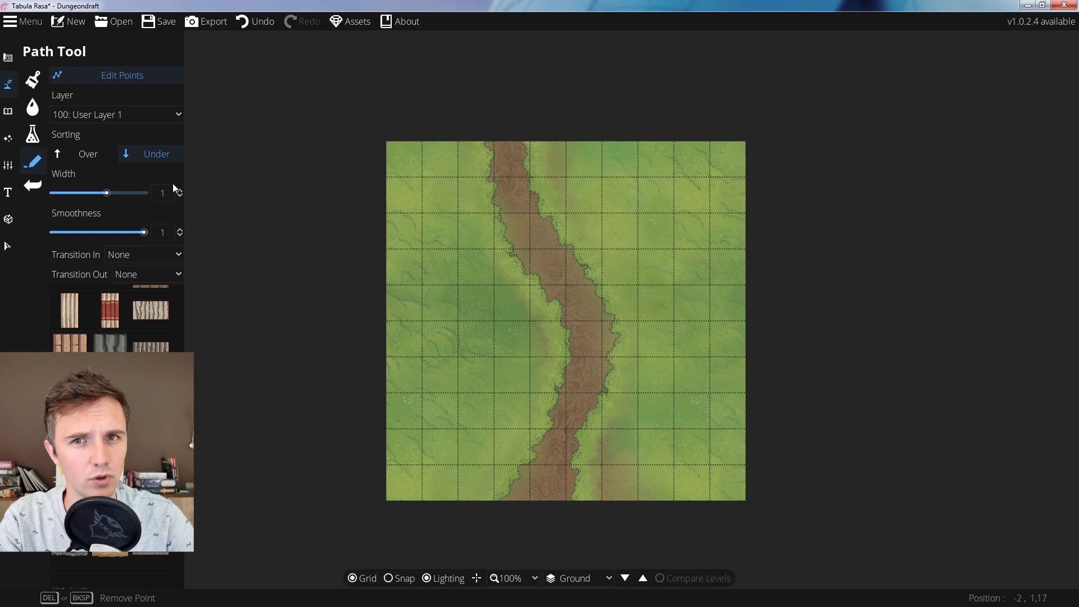
click(32, 80)
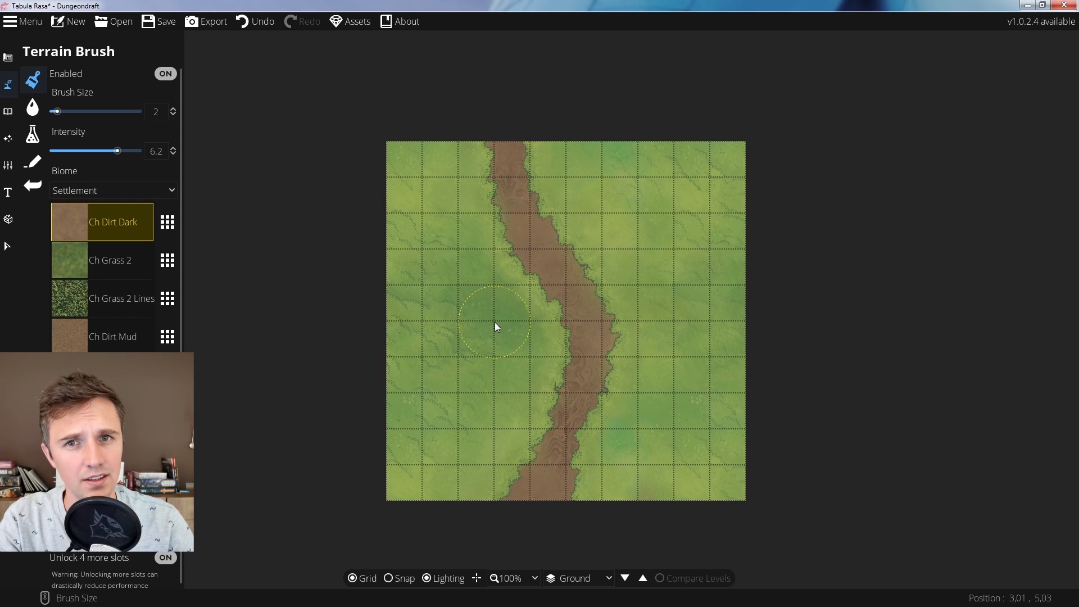
click(112, 336)
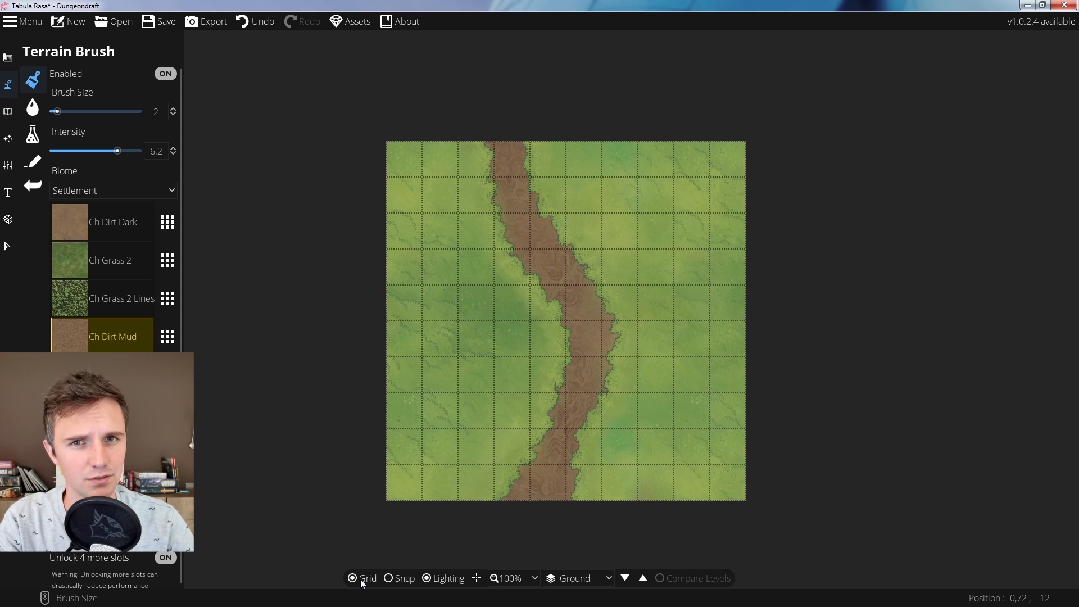
click(8, 111)
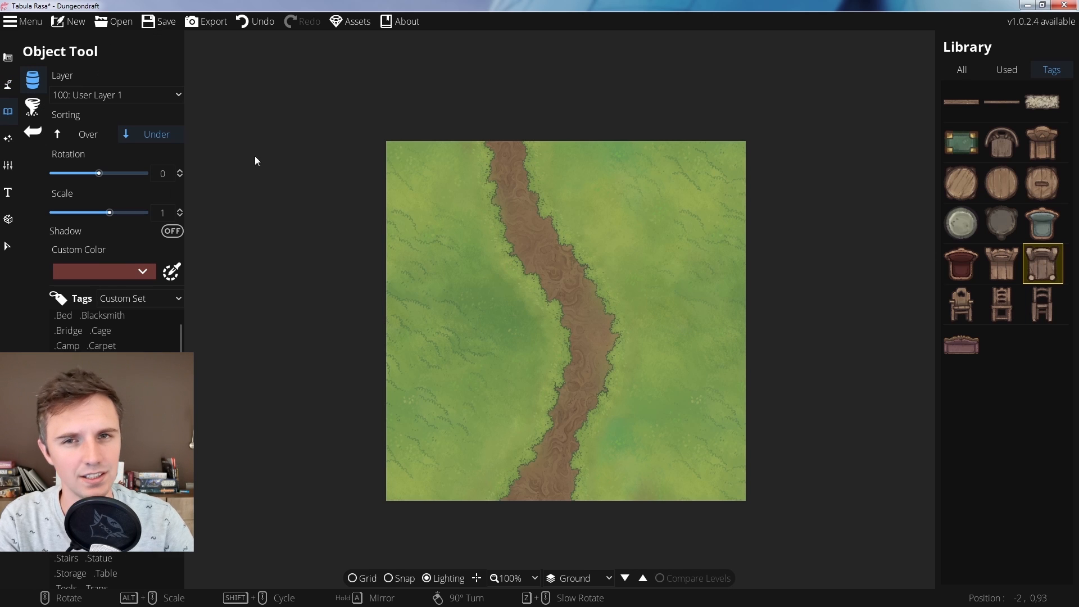
Step: Draw cliff-edge paths along both sides of the map with a rocky cliff style
click(8, 83)
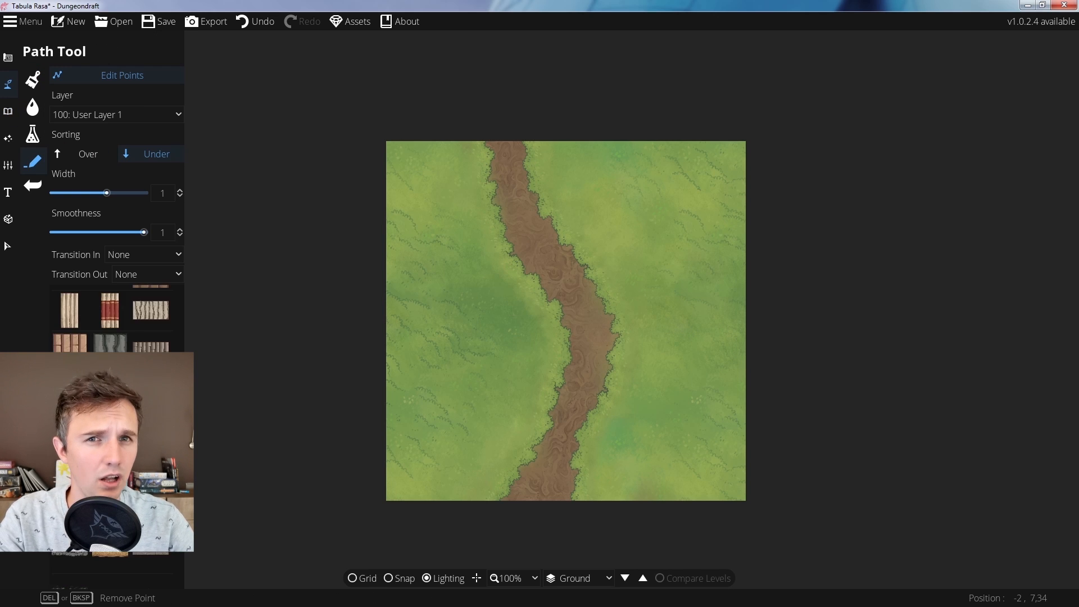
scroll(down, 3)
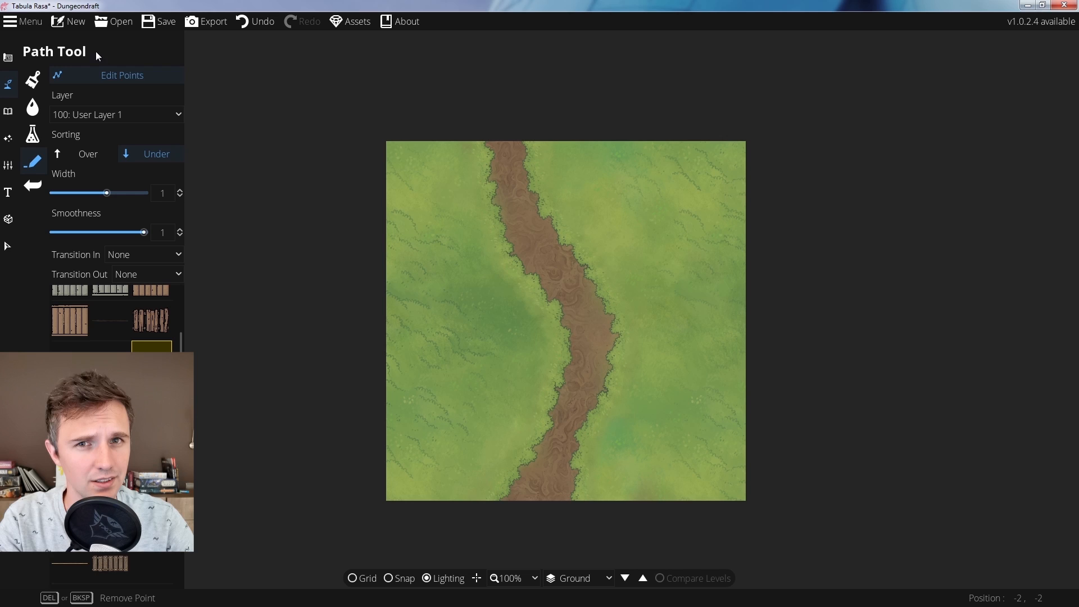
click(640, 241)
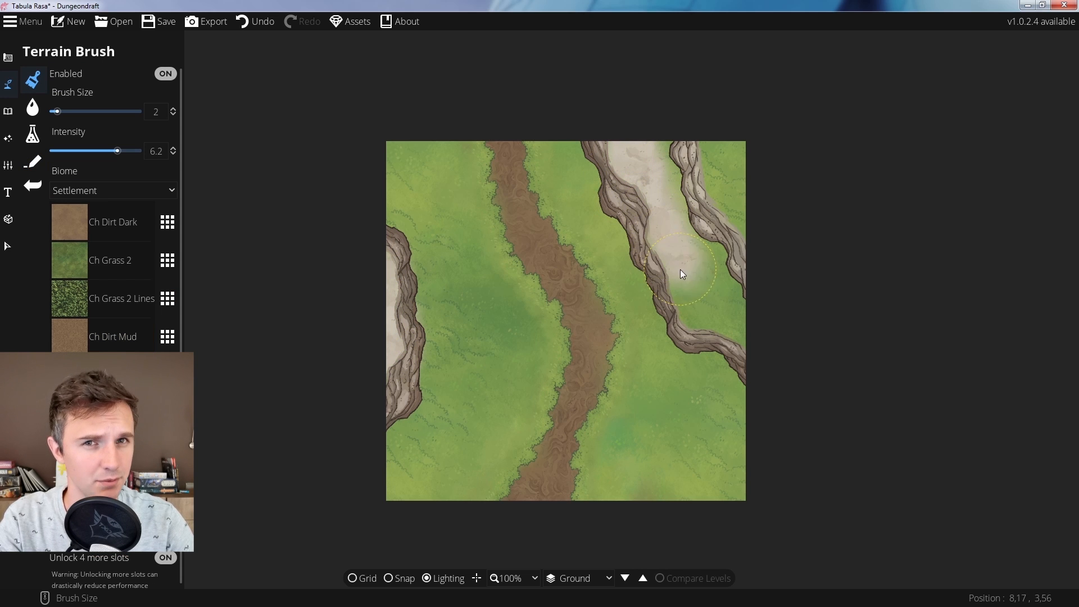
Step: Paint pale stony ground inside the right cliff and add Ch Dirt Dark patches on top
drag(681, 274, 730, 220)
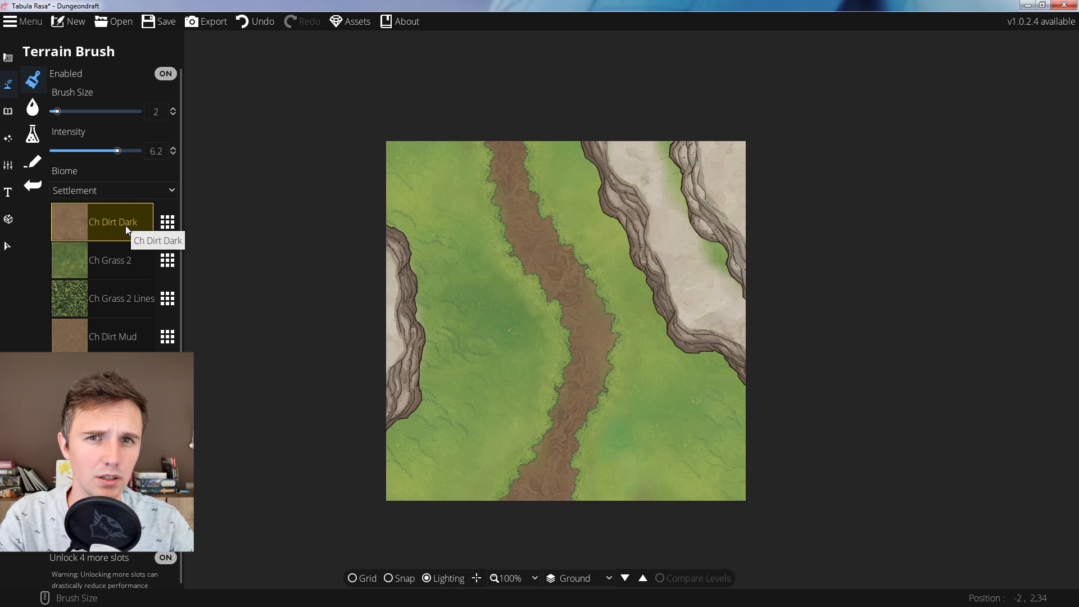
click(678, 206)
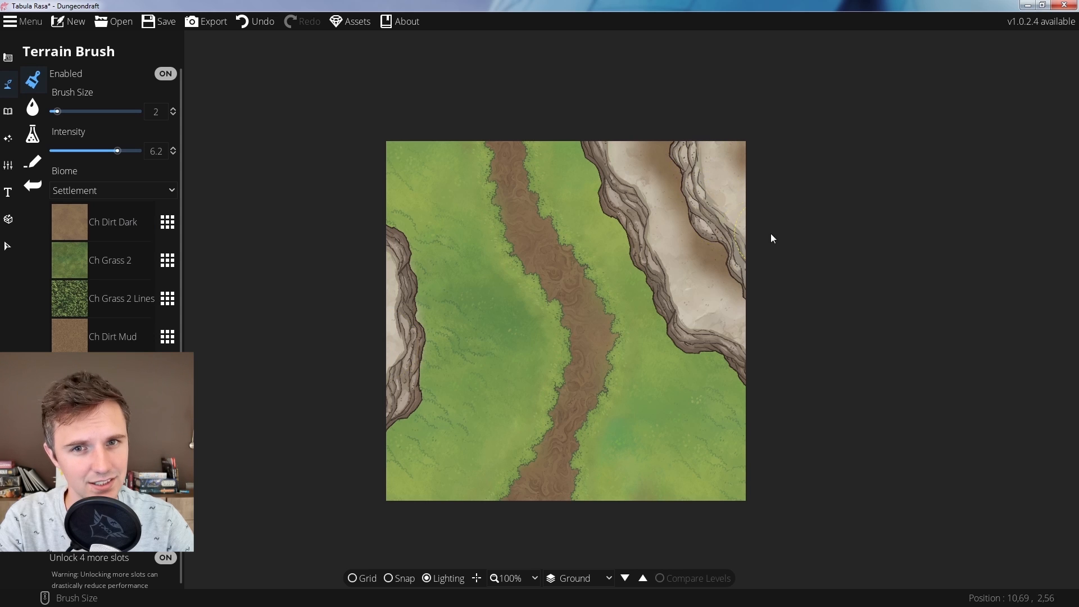
click(8, 112)
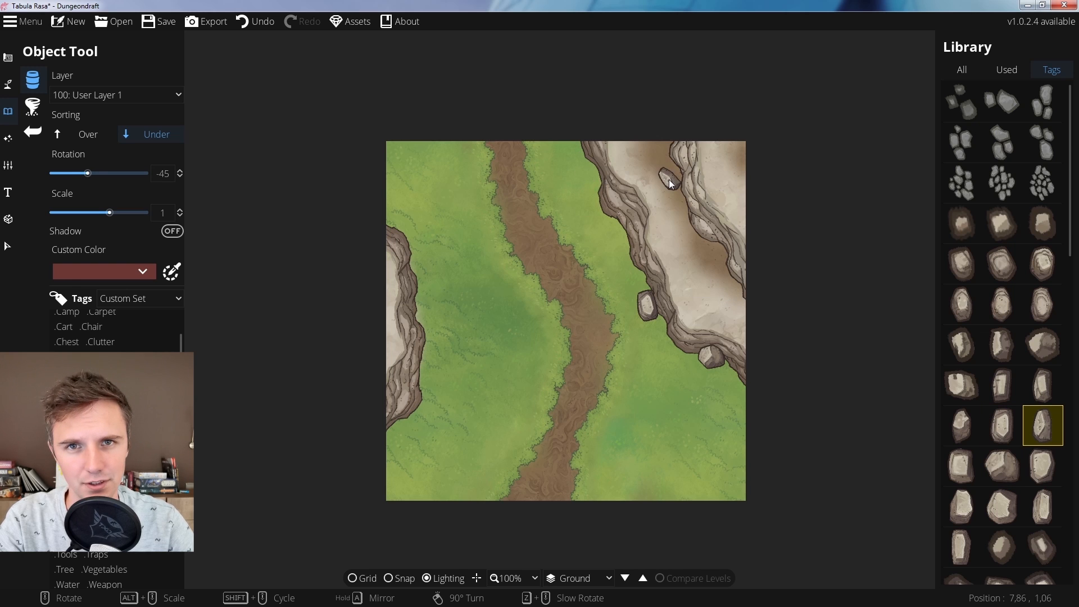
Step: Place boulders on the raised rocky ground and a tall rock in the lower-right grass
click(1001, 385)
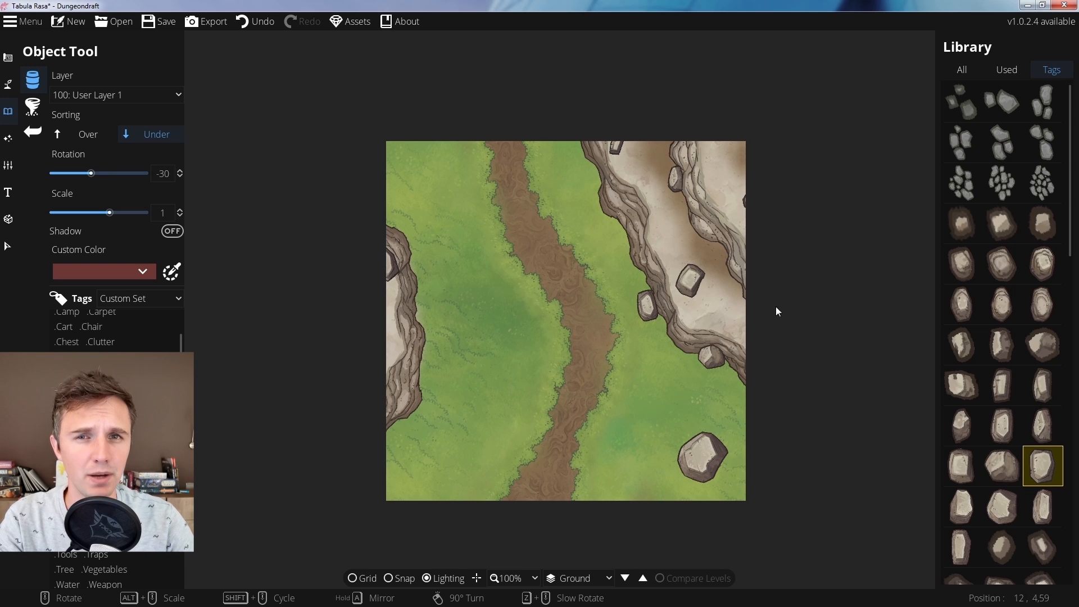
click(1043, 223)
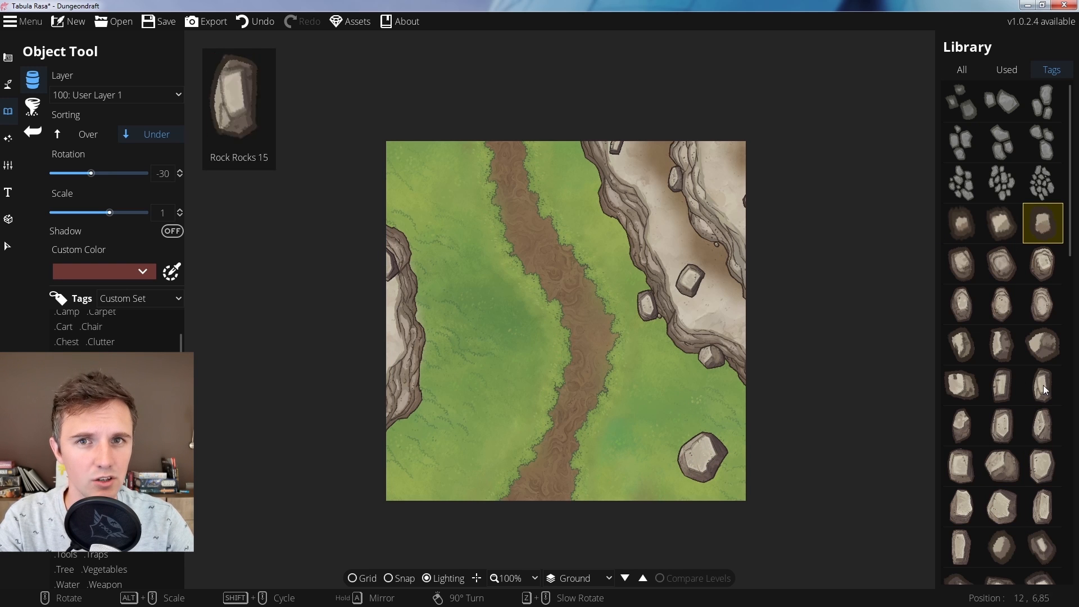
click(1002, 384)
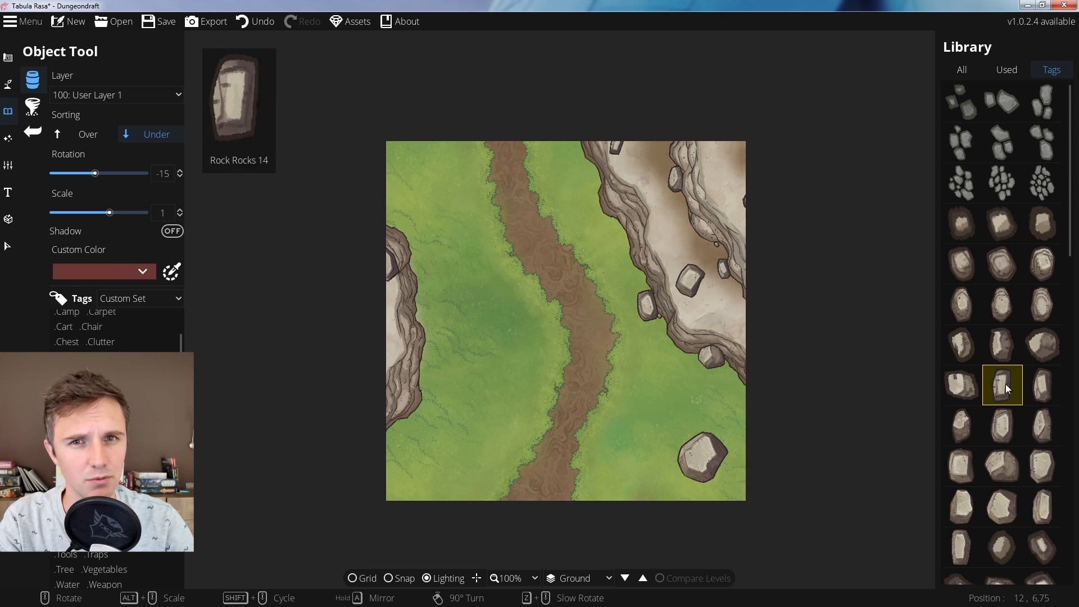
click(1043, 465)
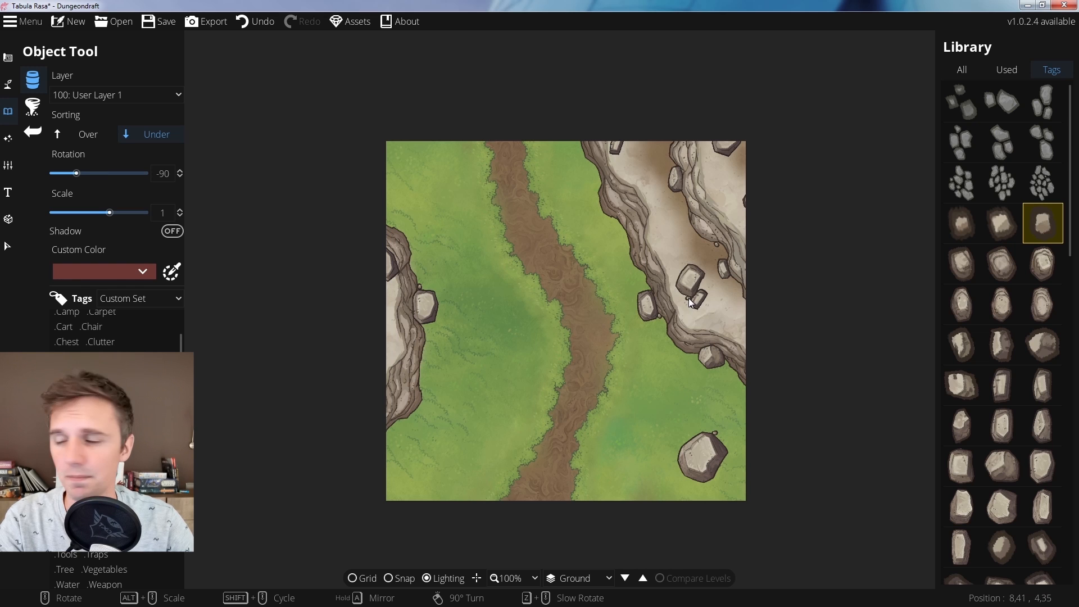
Step: Filter the library to trees with Over sorting and place a tree on the right edge and a small plant top-left
click(961, 222)
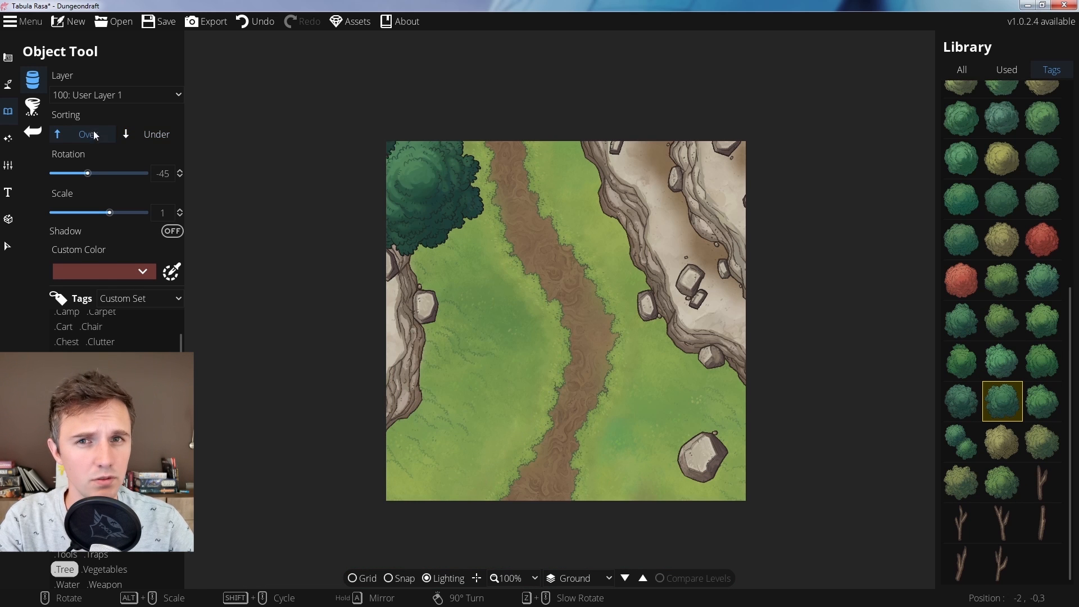
click(483, 454)
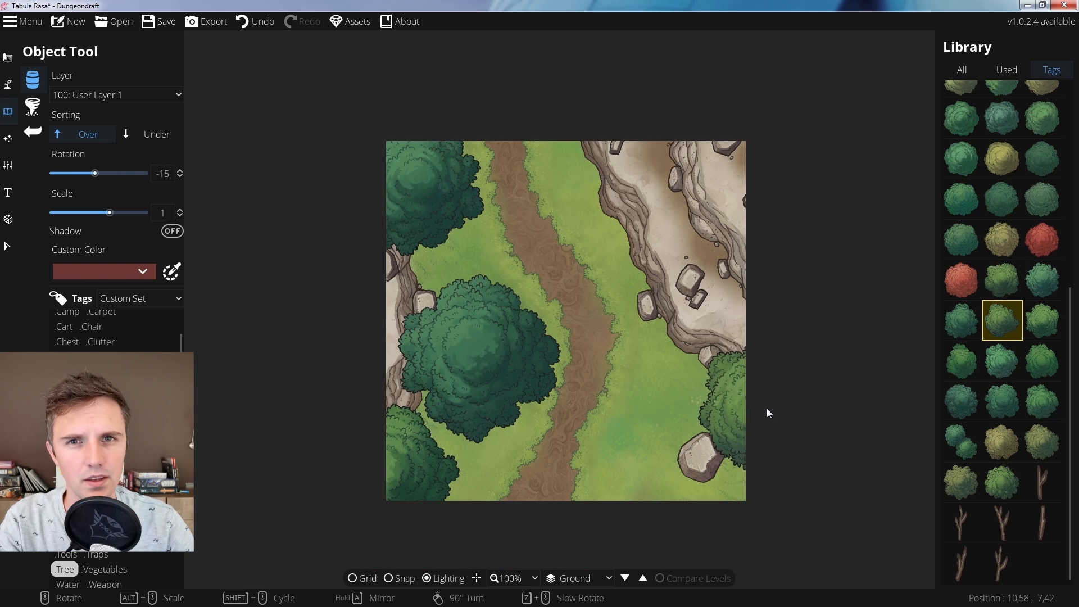
click(961, 360)
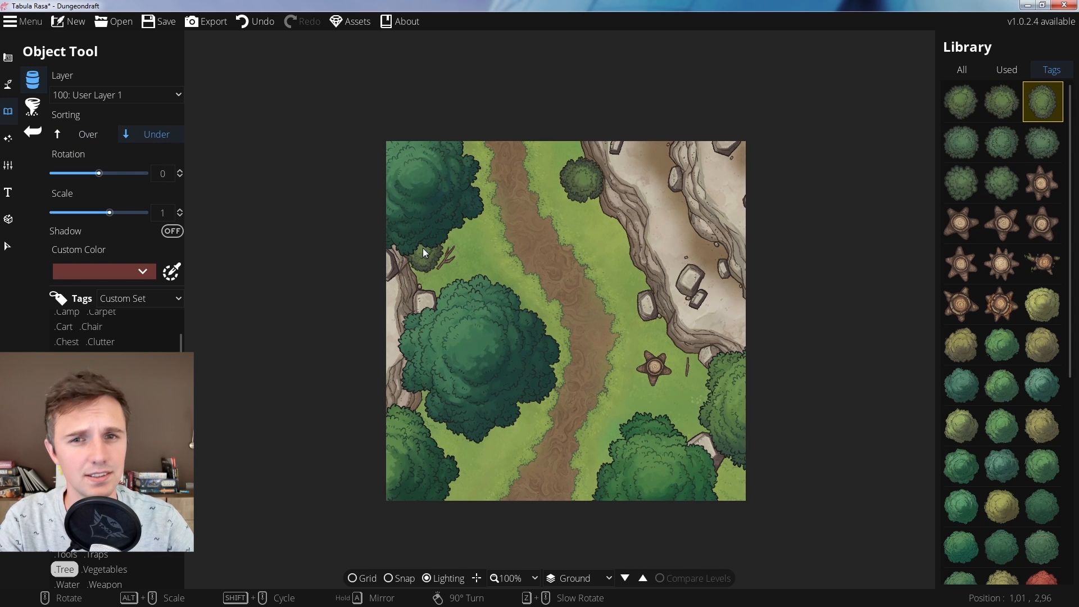
click(1003, 142)
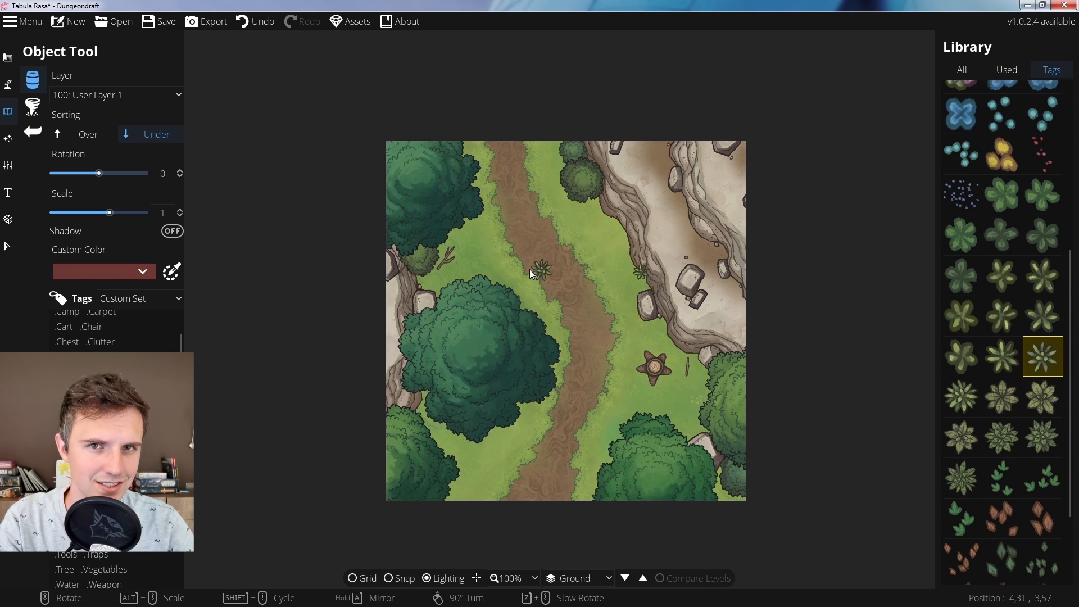
Step: Place a small plant beside the dirt path, briefly touching up terrain with the brush
click(1003, 397)
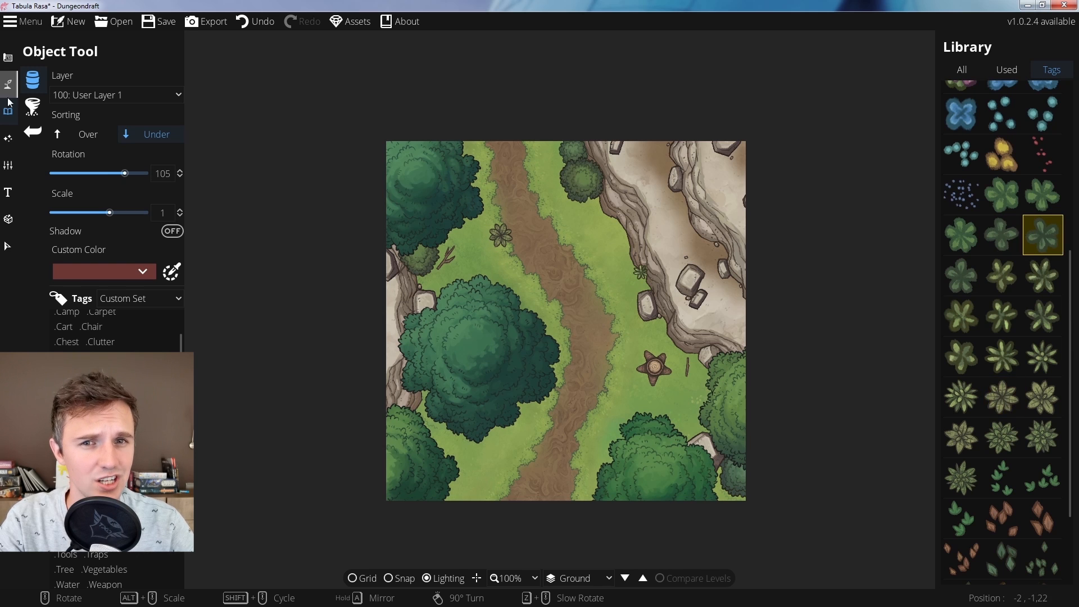
click(9, 84)
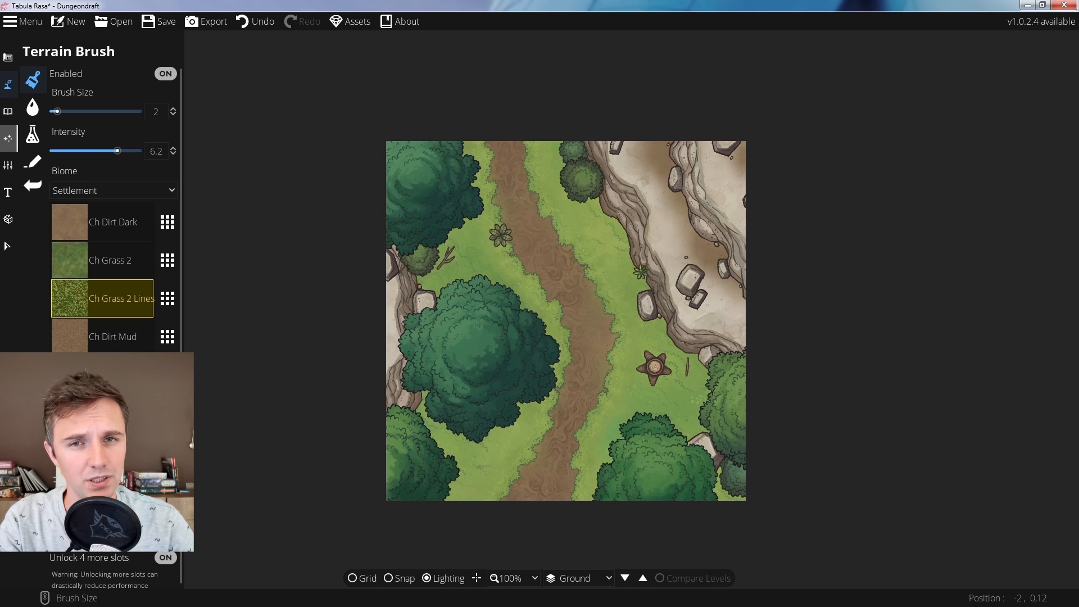
click(9, 111)
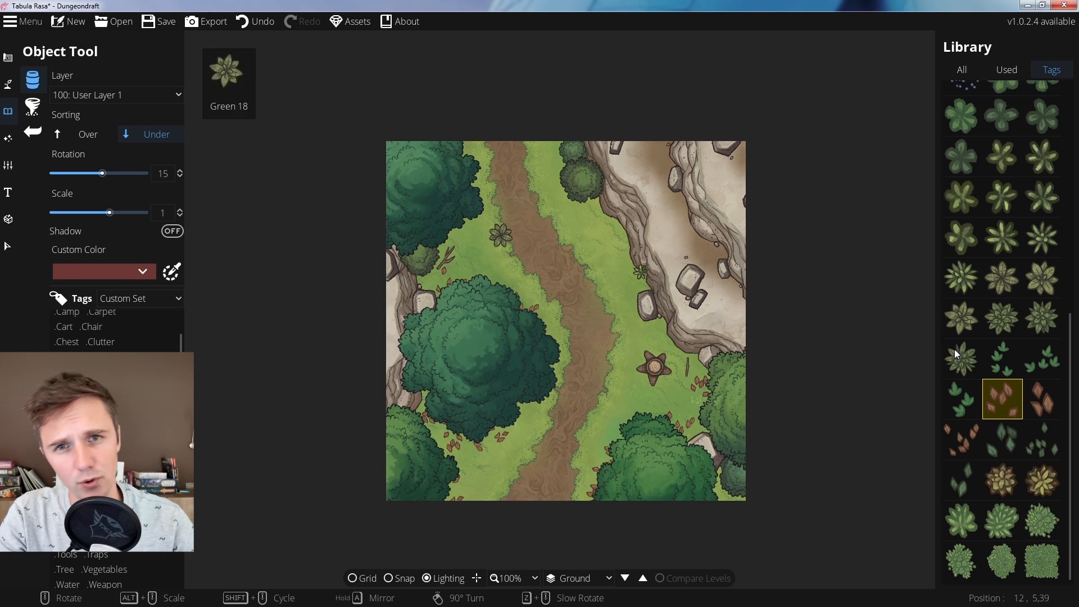
Step: Scatter plant and leaf assets across the rocky ground and grassy areas
click(962, 502)
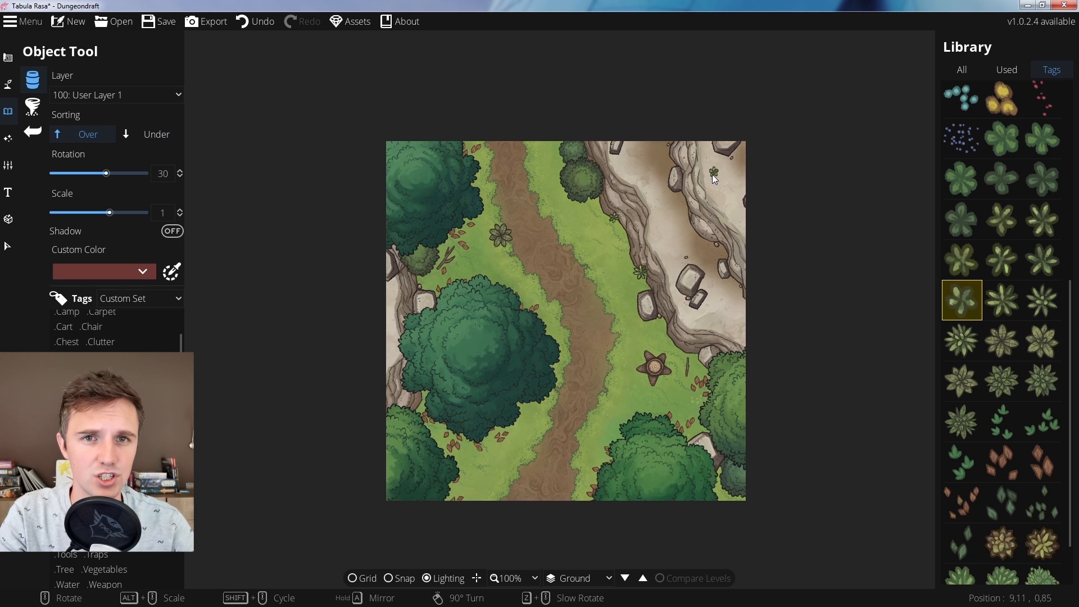
click(1043, 339)
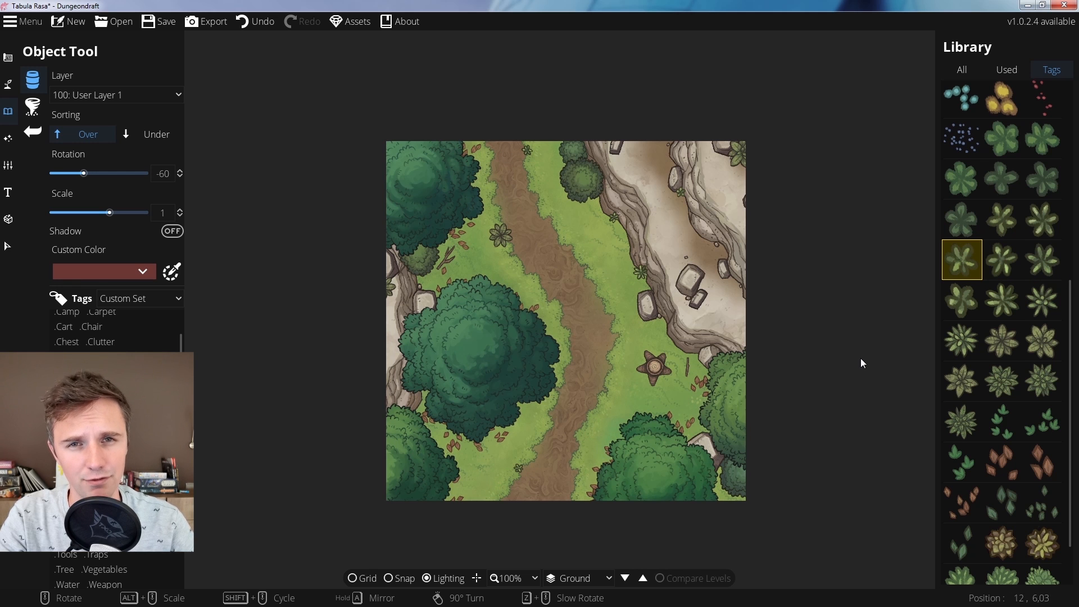
drag(85, 174, 108, 173)
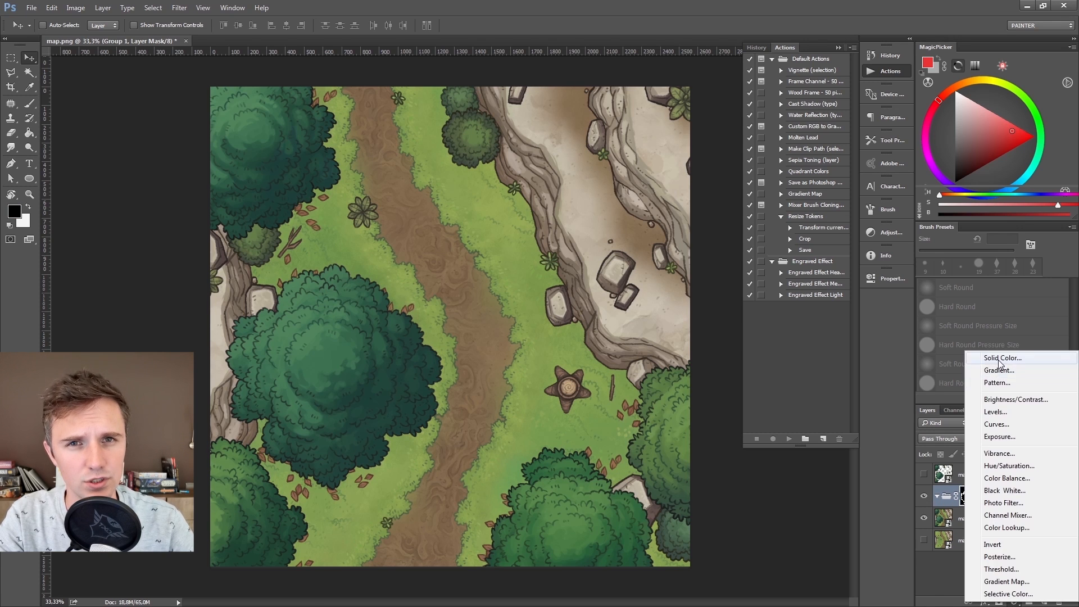
Step: Add a solid colour fill layer set to Multiply and paint a shadow beneath the large tree
click(1000, 358)
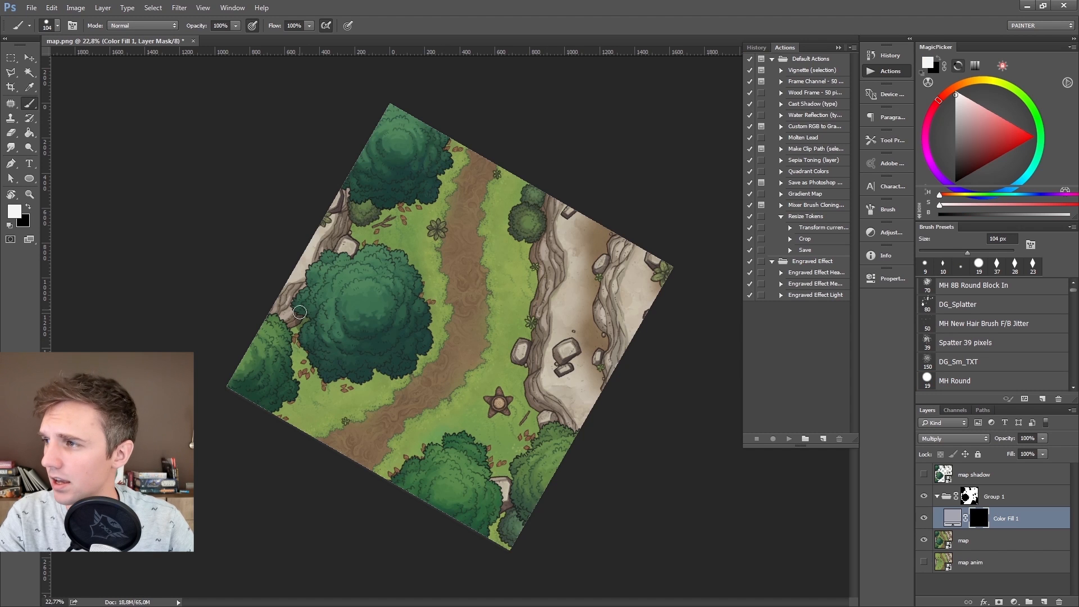
drag(302, 312, 363, 393)
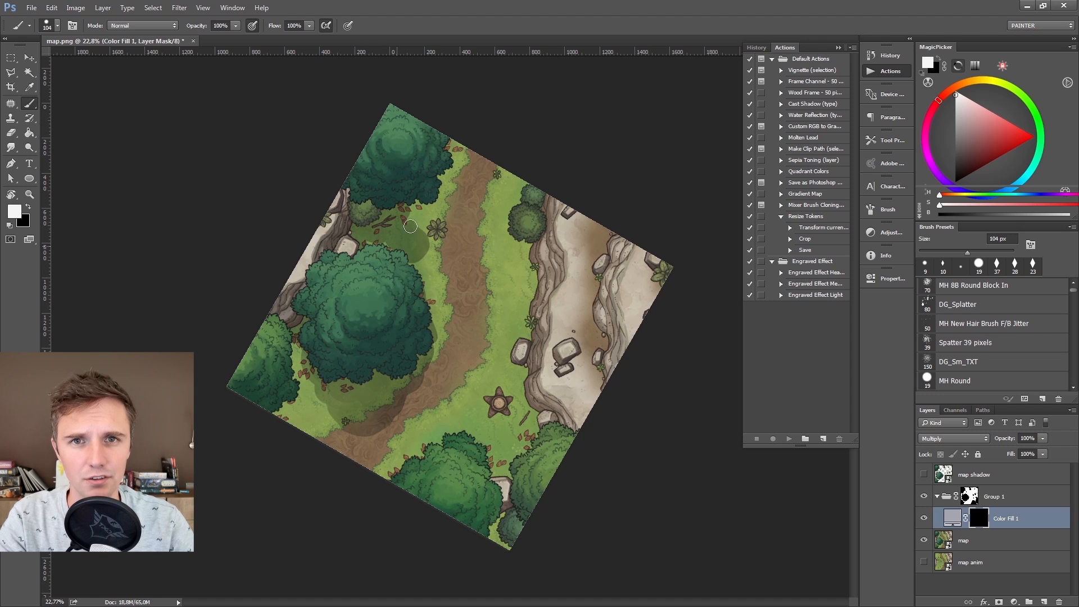
mouse_move(436, 152)
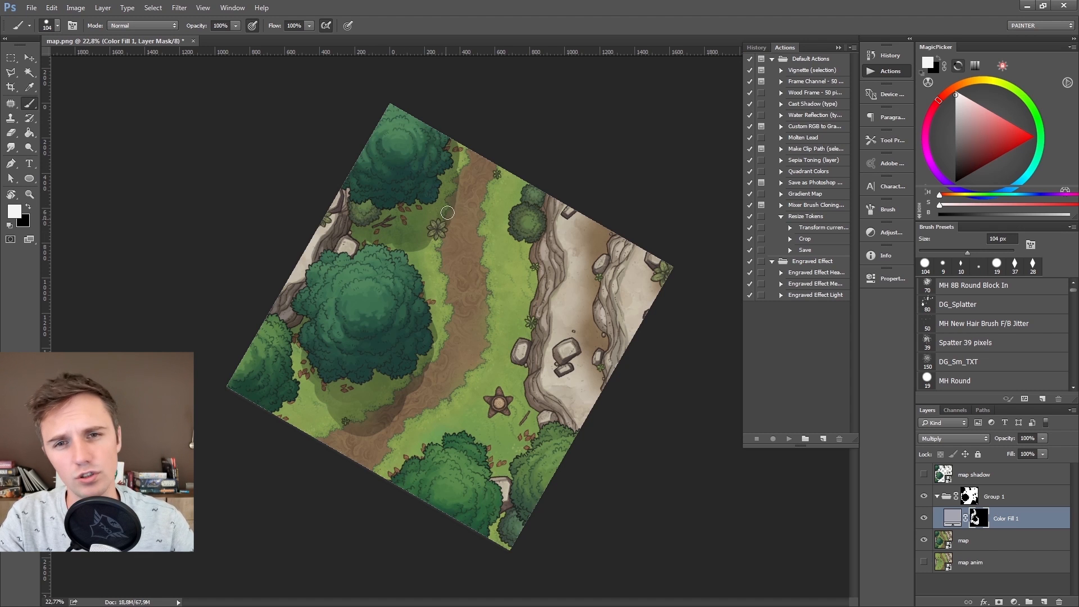
mouse_move(278, 422)
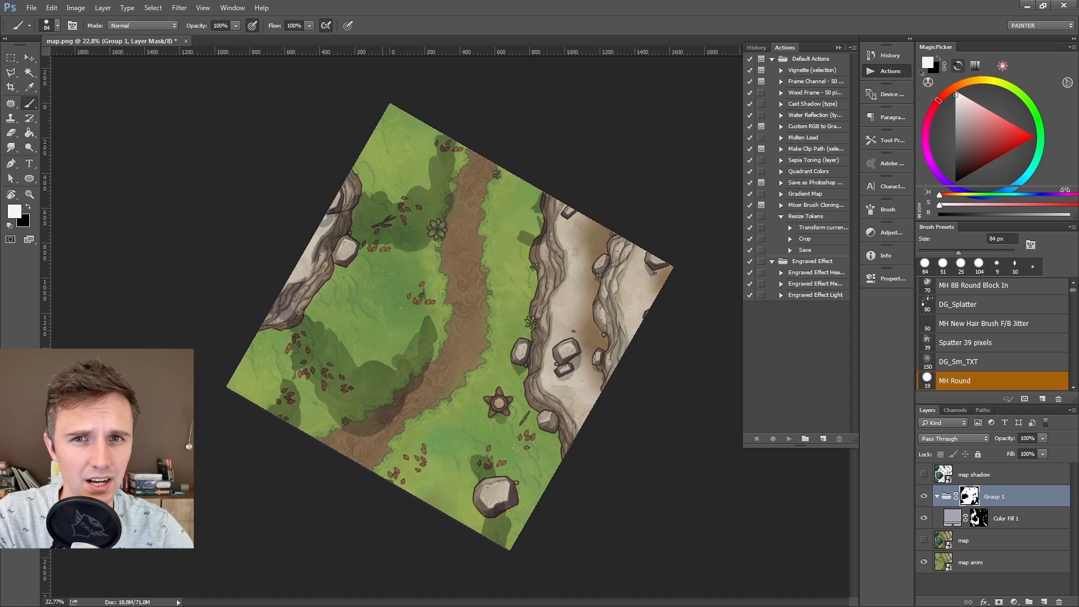
Step: Hide the tree layer so only ground, rocks, leaves and painted shadows show
click(340, 382)
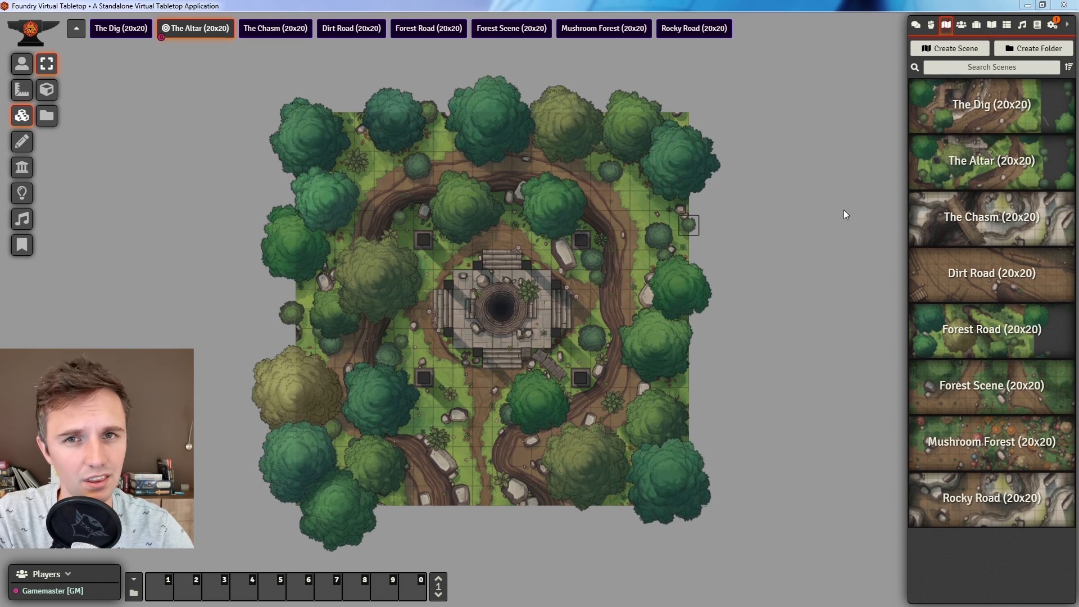
Step: Create a new scene named Forest from the Scenes sidebar
click(21, 63)
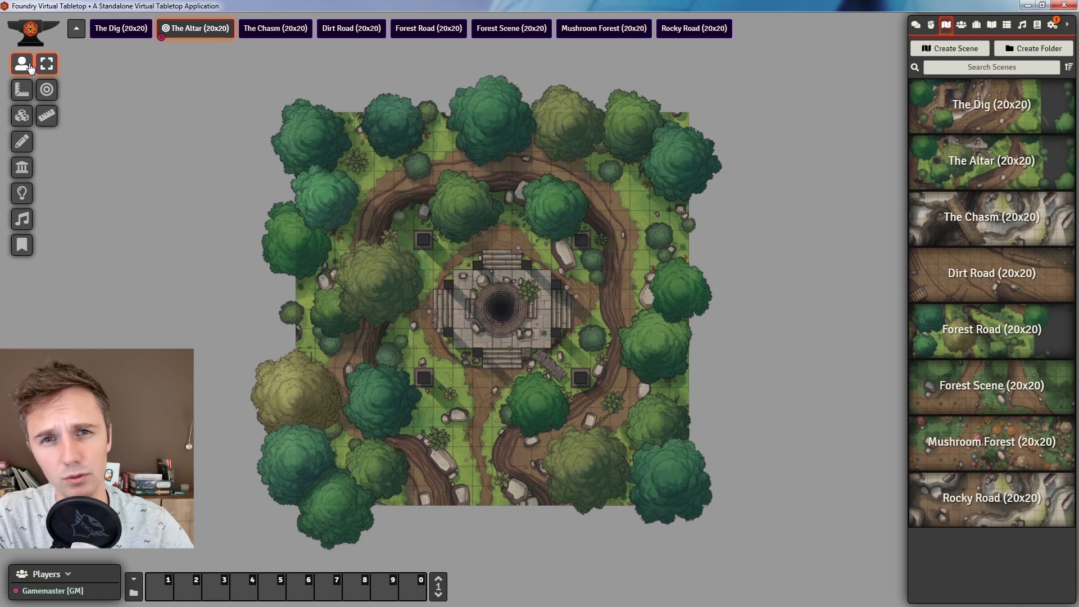
click(949, 49)
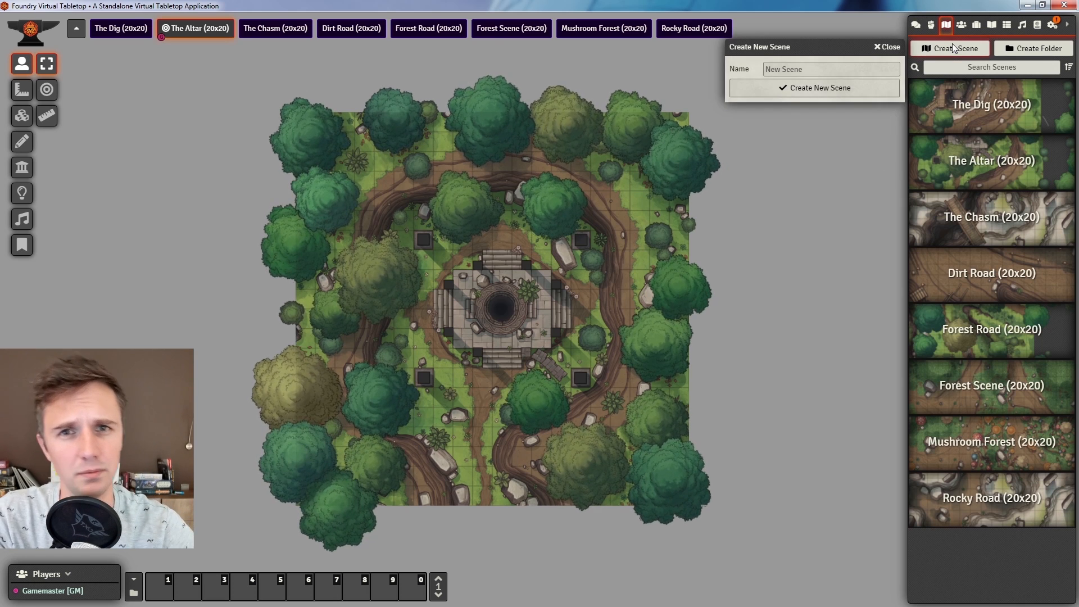
click(830, 69)
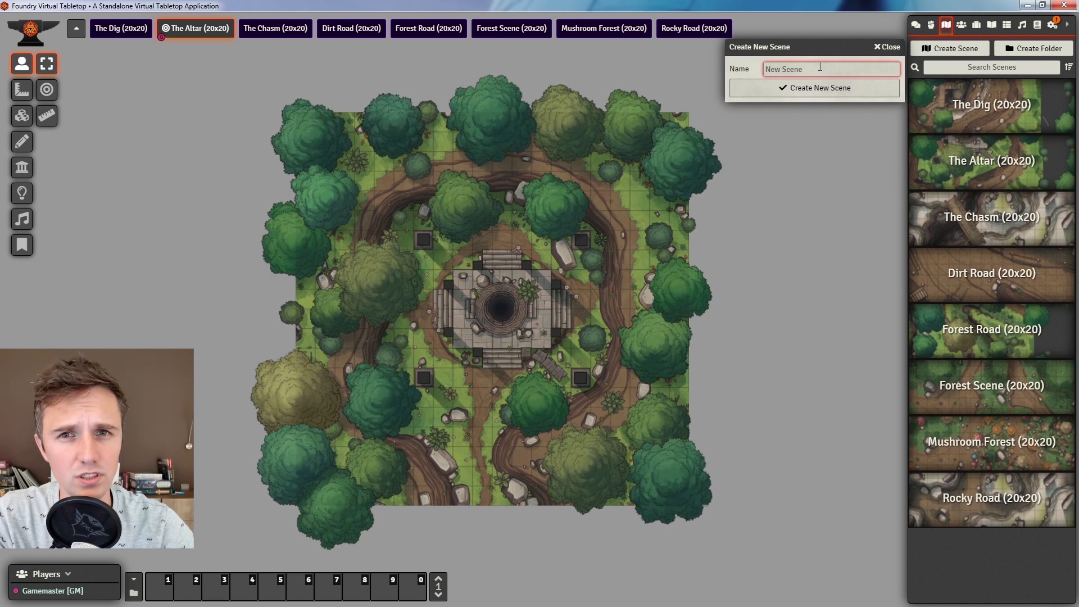
click(819, 88)
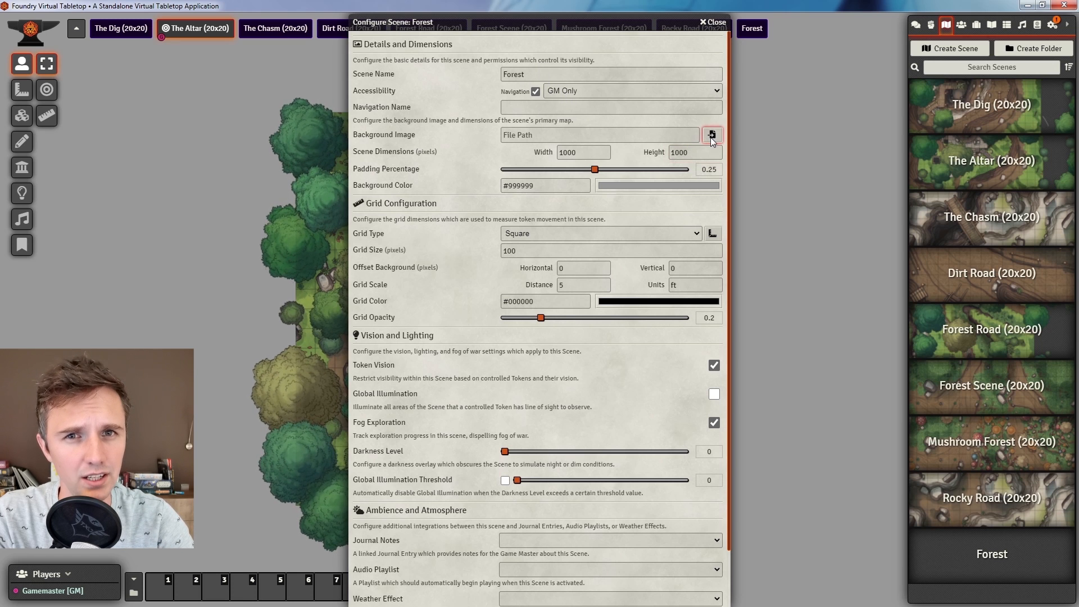
Step: Set map.jpg as the Forest scene's background image and save the scene
click(713, 133)
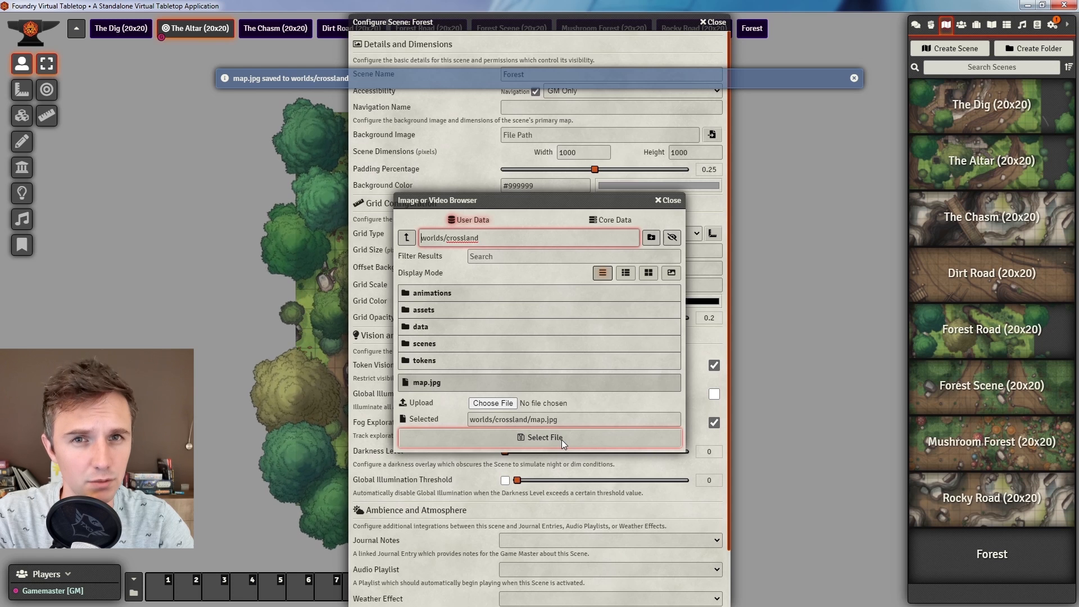
click(539, 437)
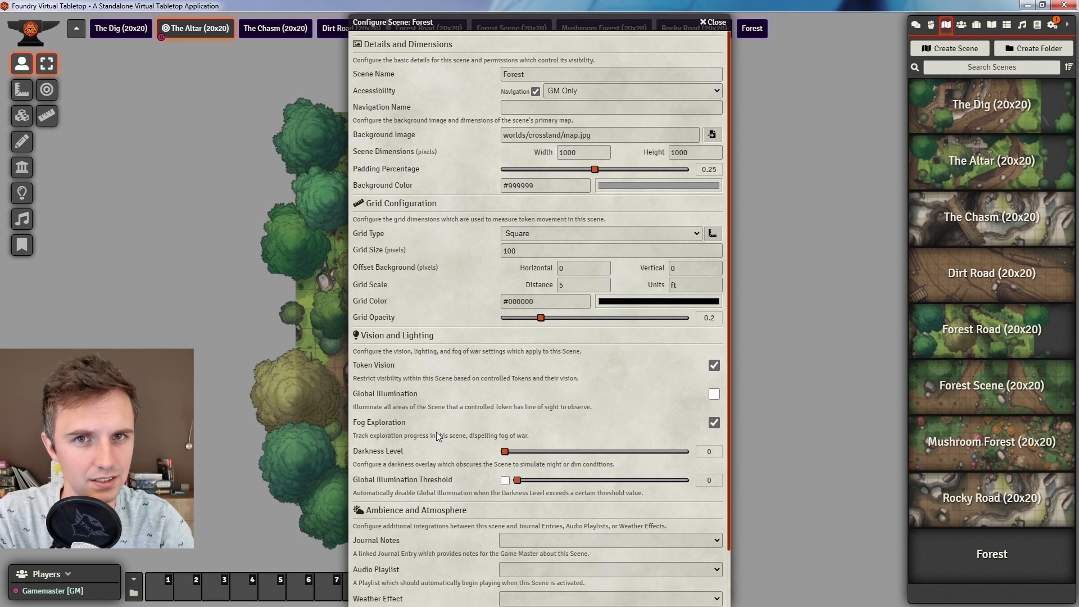
click(712, 21)
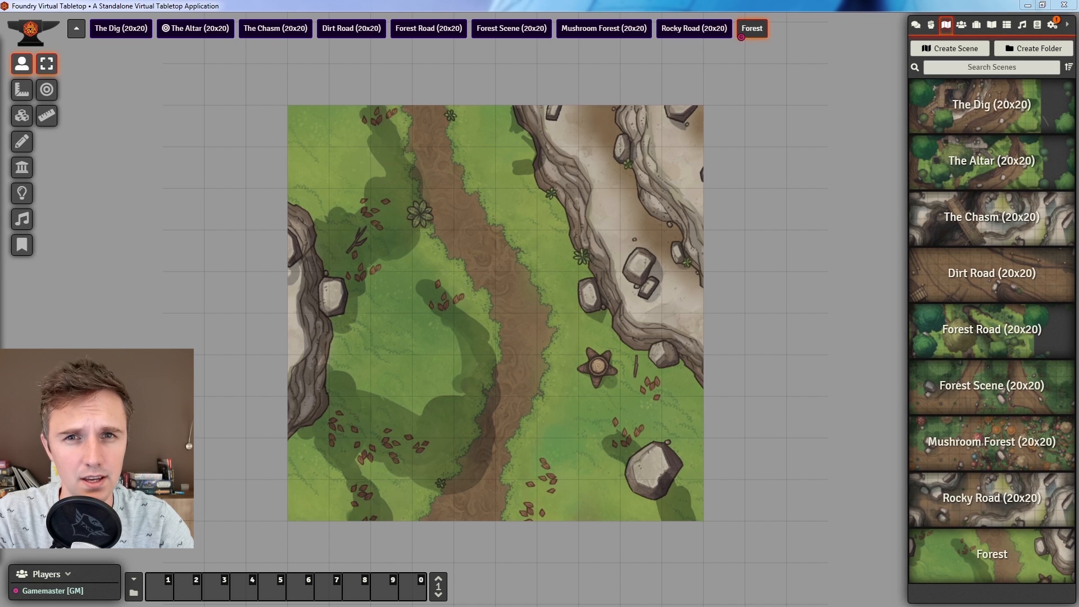
Step: Place a BIG TREE at the top-left and BUSH tiles along the path from the animations folder
click(21, 115)
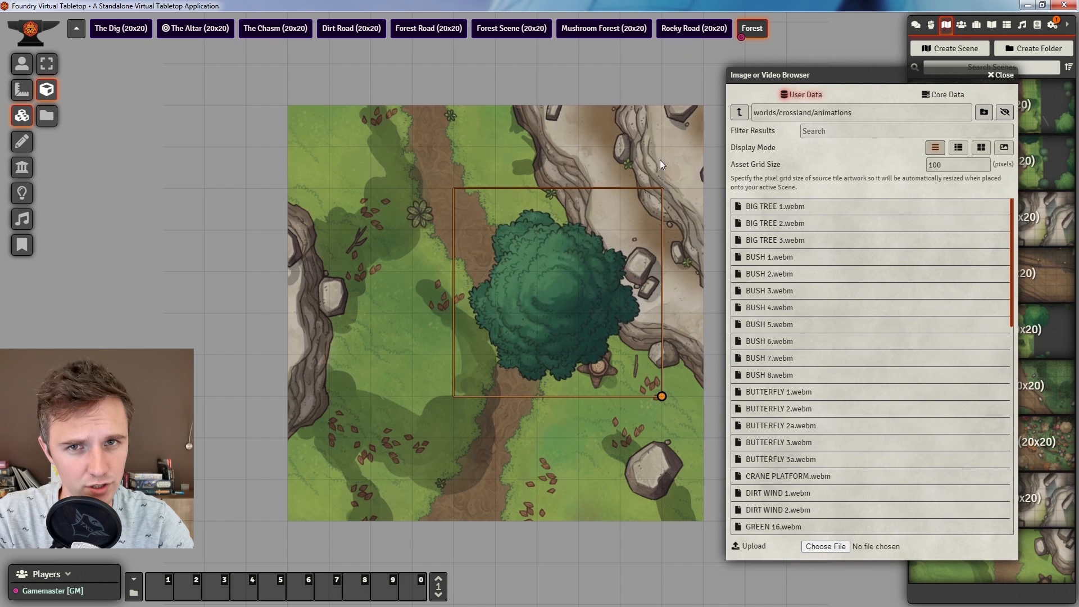
drag(558, 292, 324, 158)
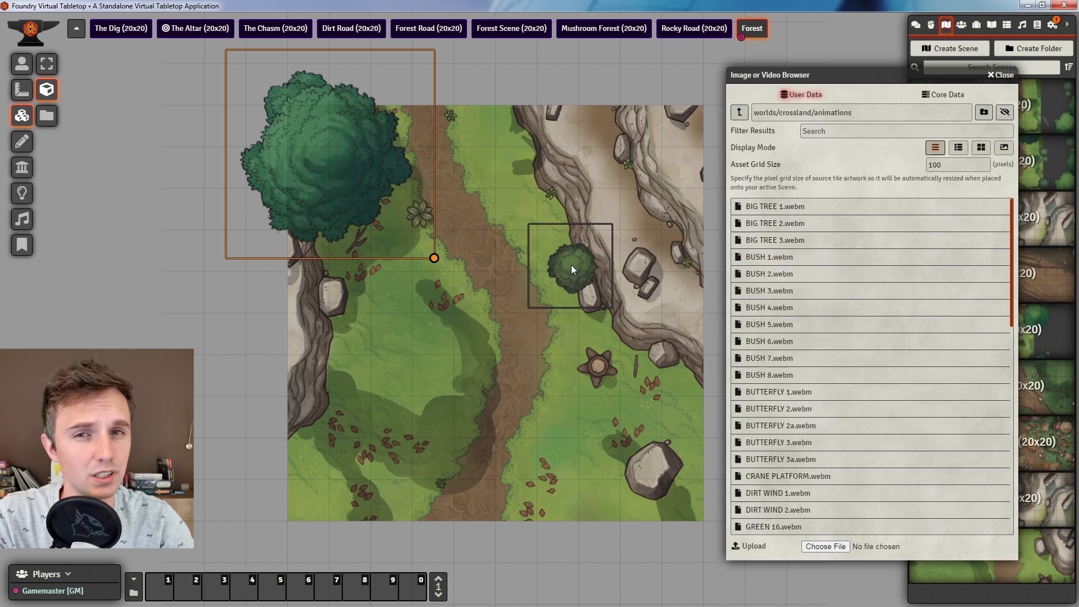
drag(570, 269, 428, 288)
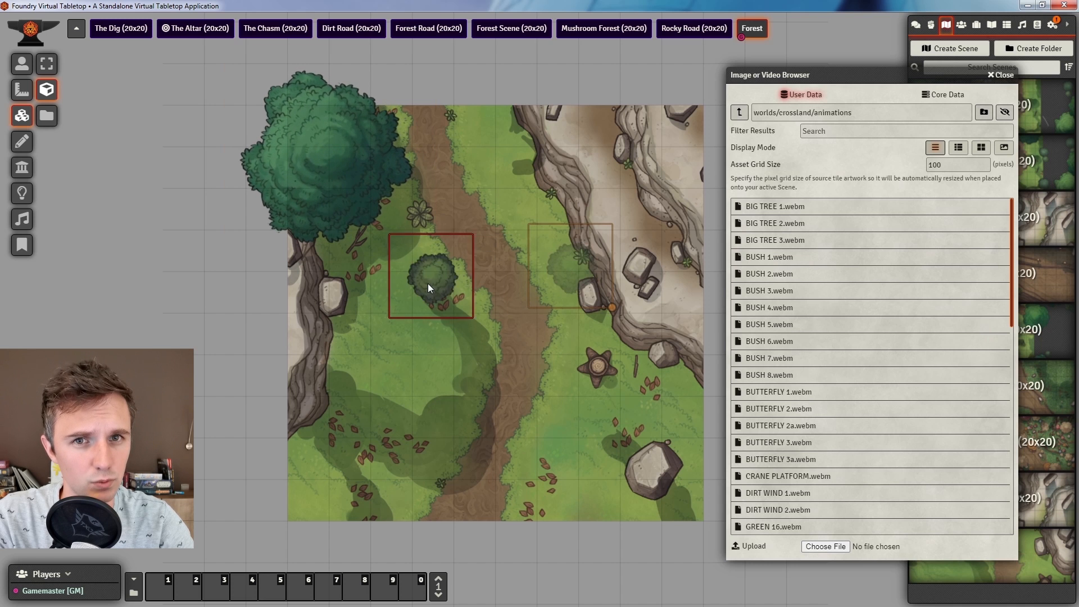
drag(430, 276, 515, 149)
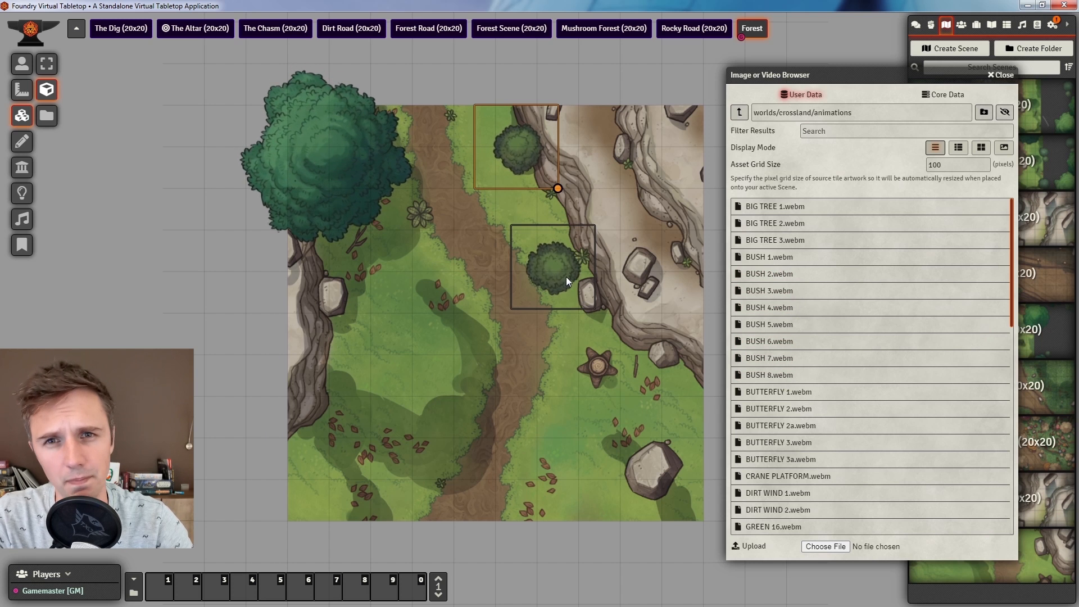
Step: Add another tile left of the path and nudge the top-left big tree into place
drag(558, 268, 337, 247)
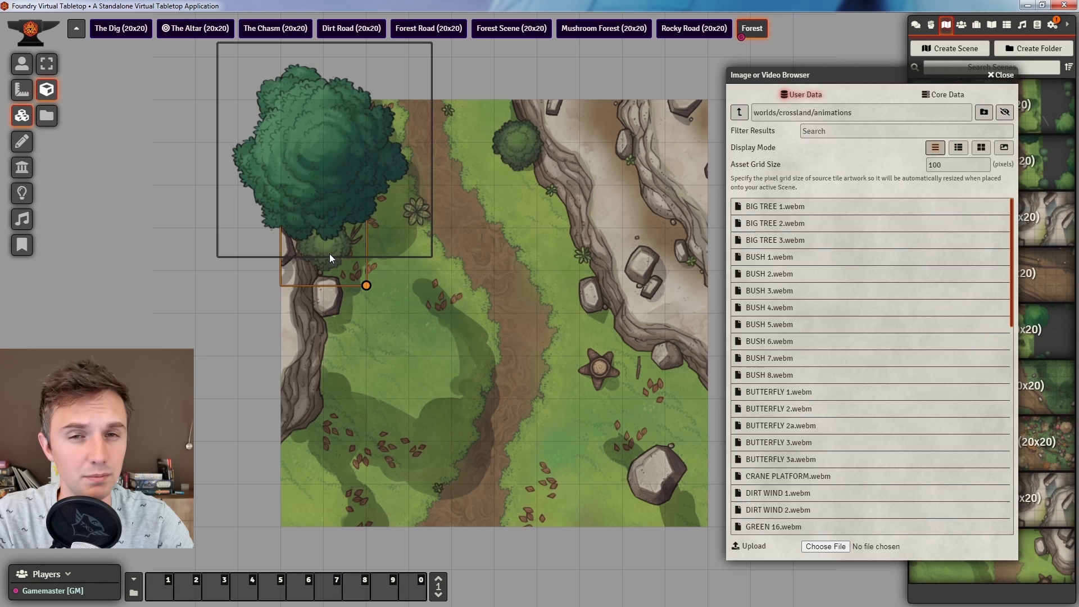
drag(367, 285, 376, 294)
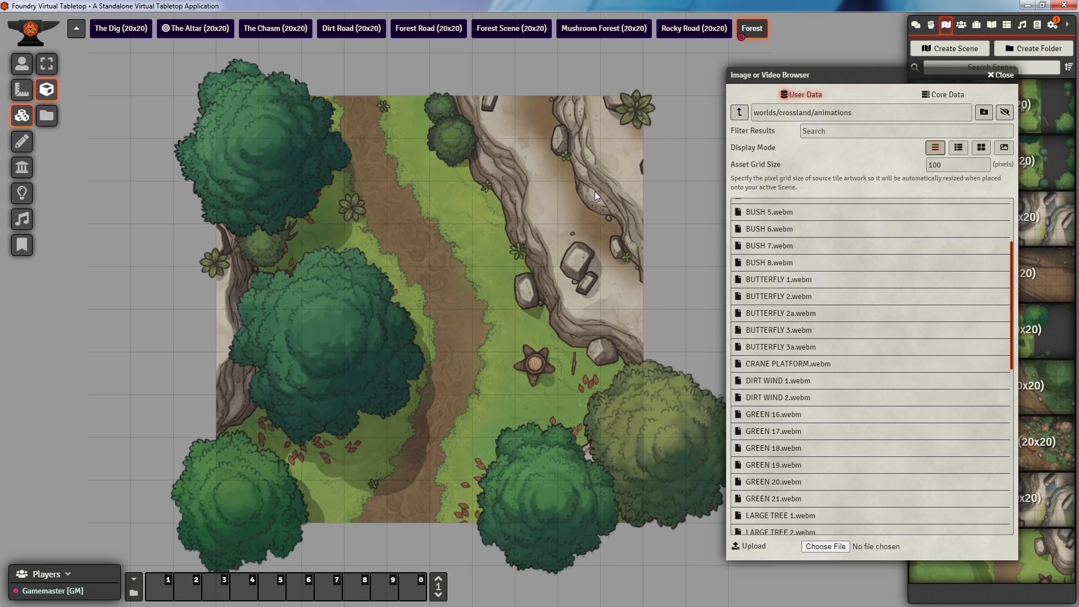
click(1001, 74)
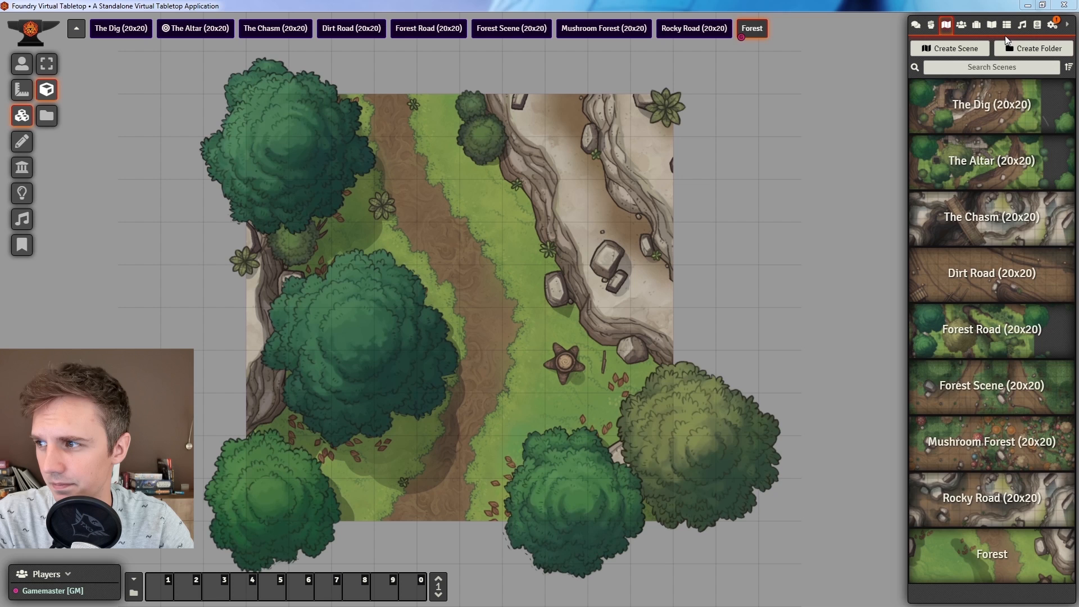
Step: Show the Actors directory with creatures like Medusa, Berserker and Goblin
click(961, 25)
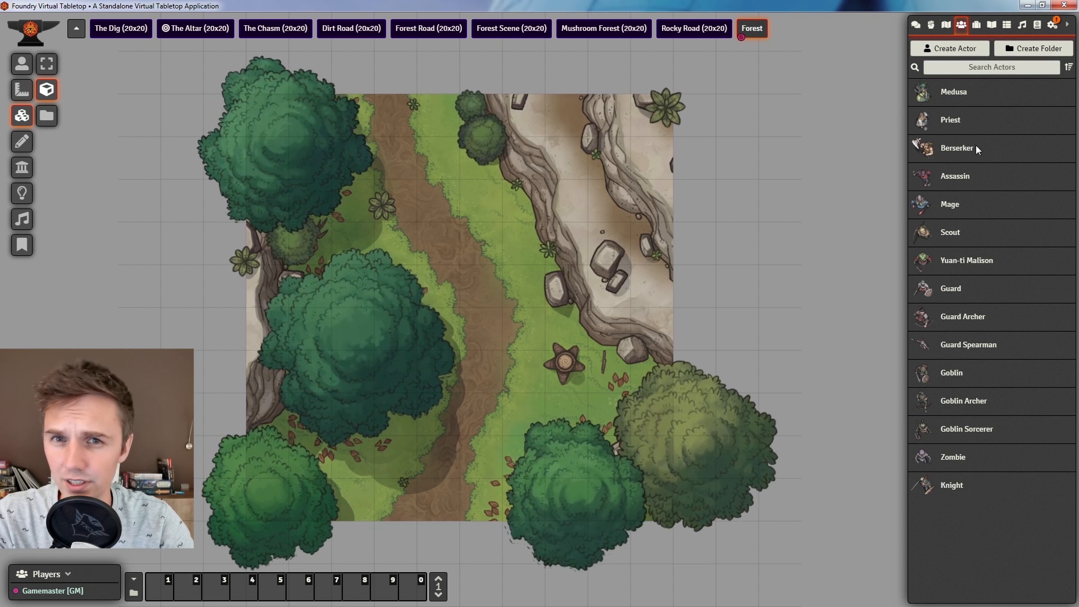